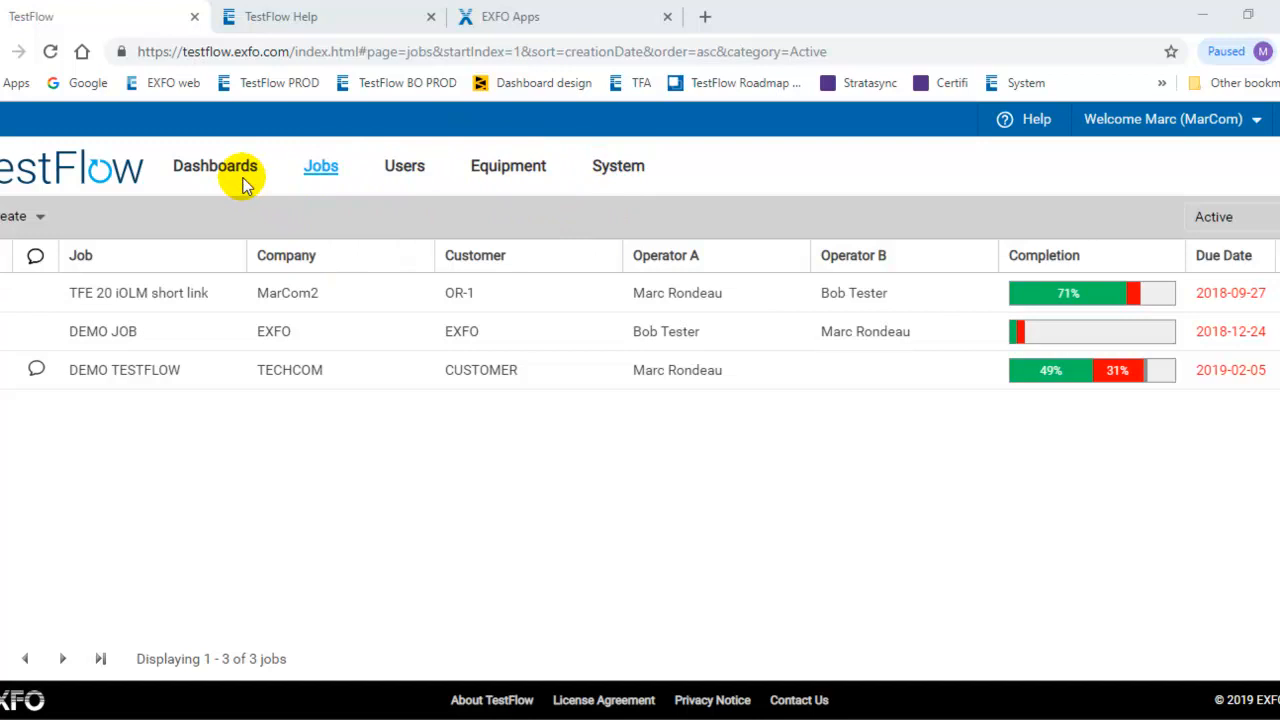
mouse_move(336, 190)
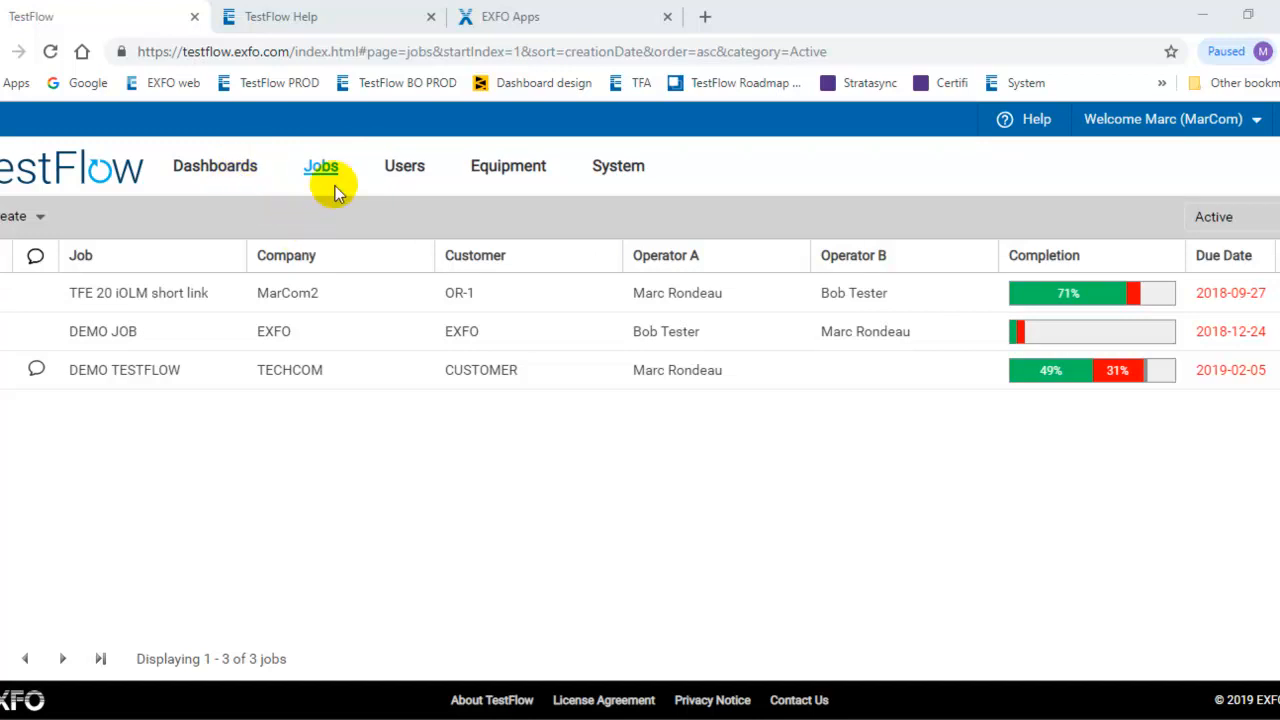
mouse_move(324, 292)
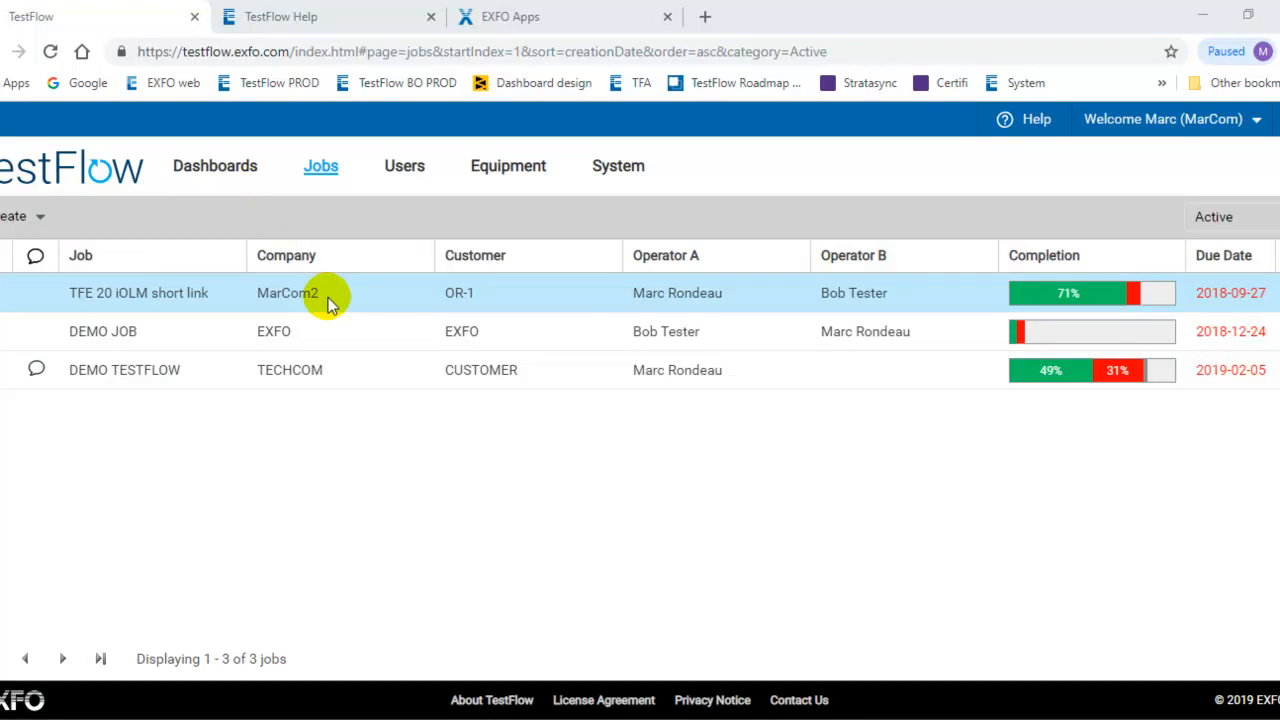
mouse_move(30, 216)
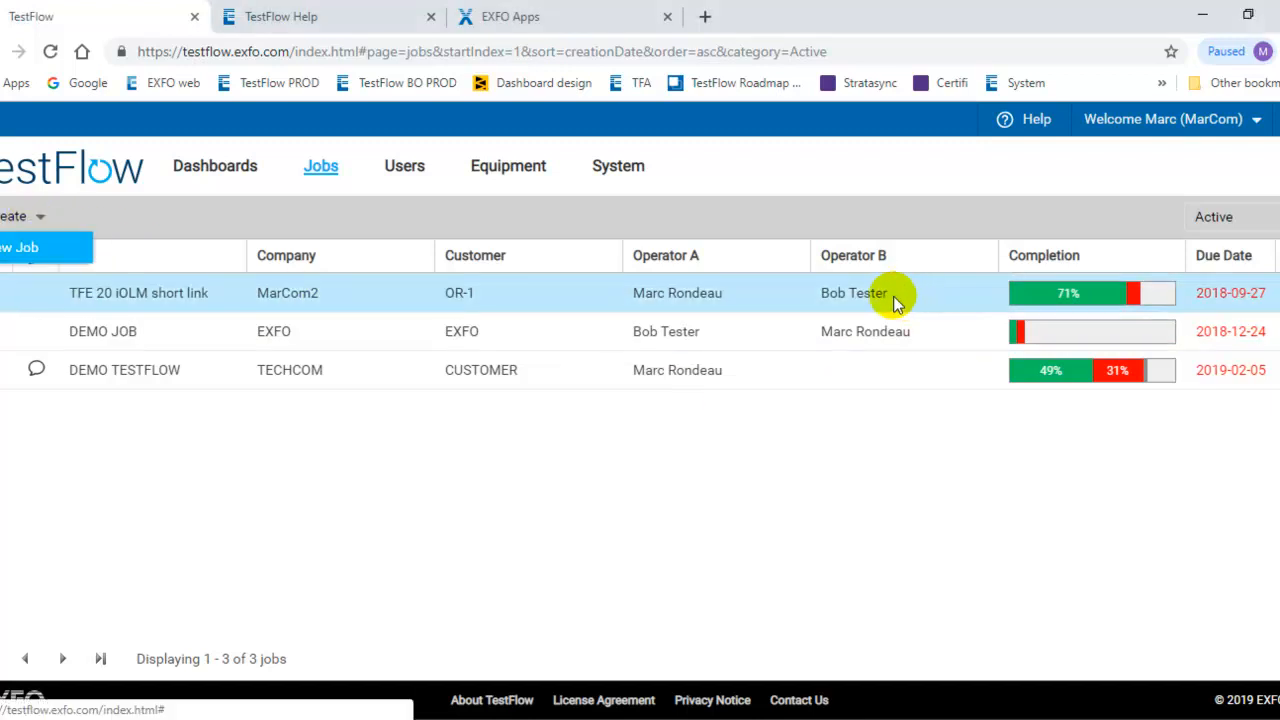
mouse_move(812, 316)
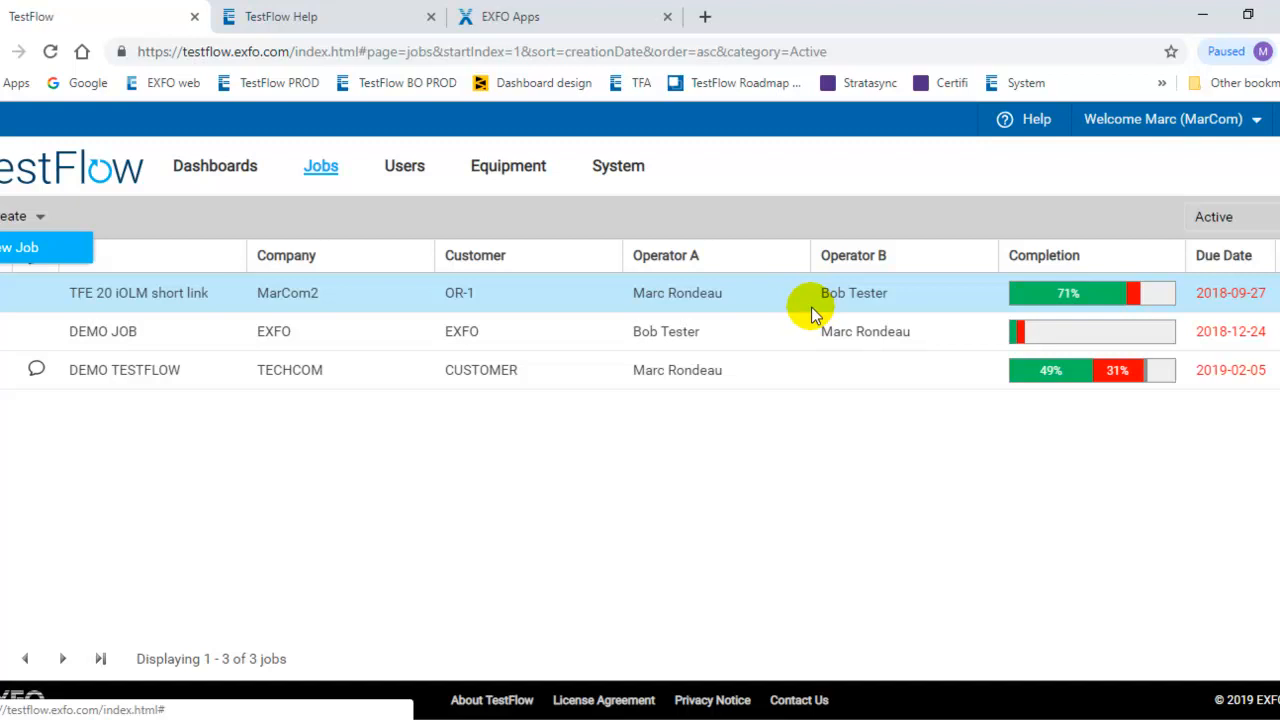
Show the Users list with each account's role, status and last activity
click(404, 164)
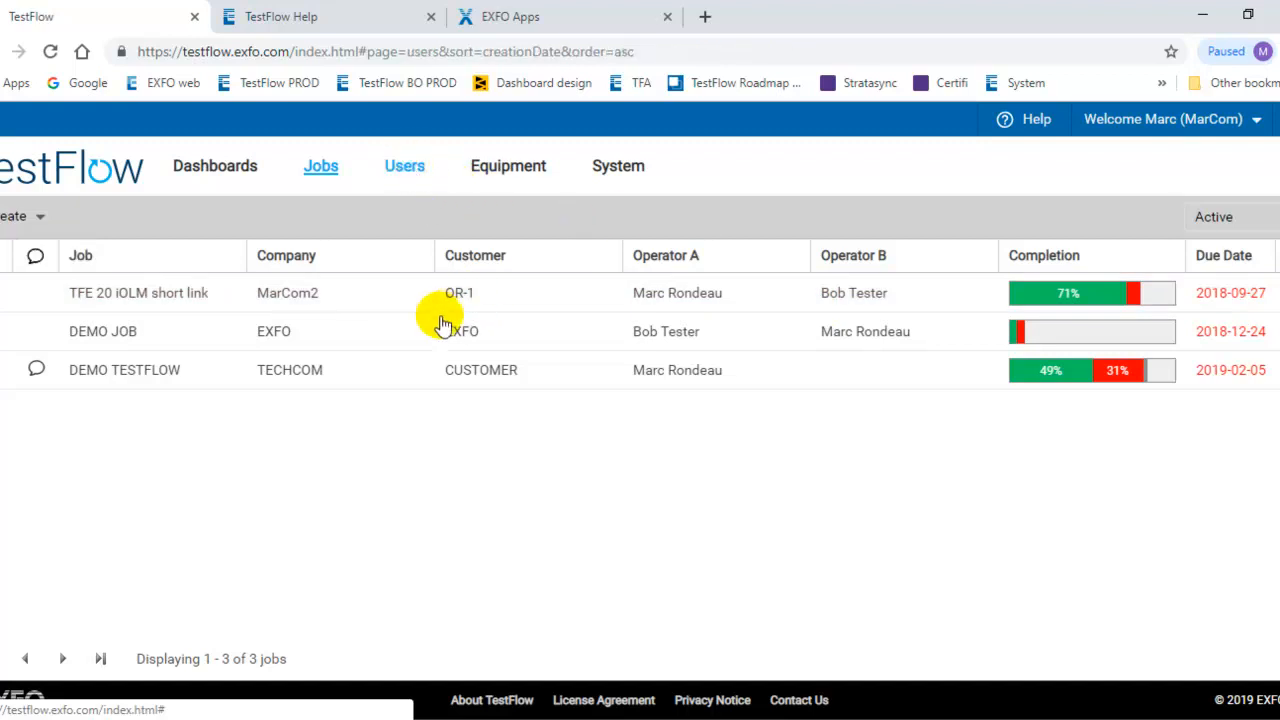
click(404, 164)
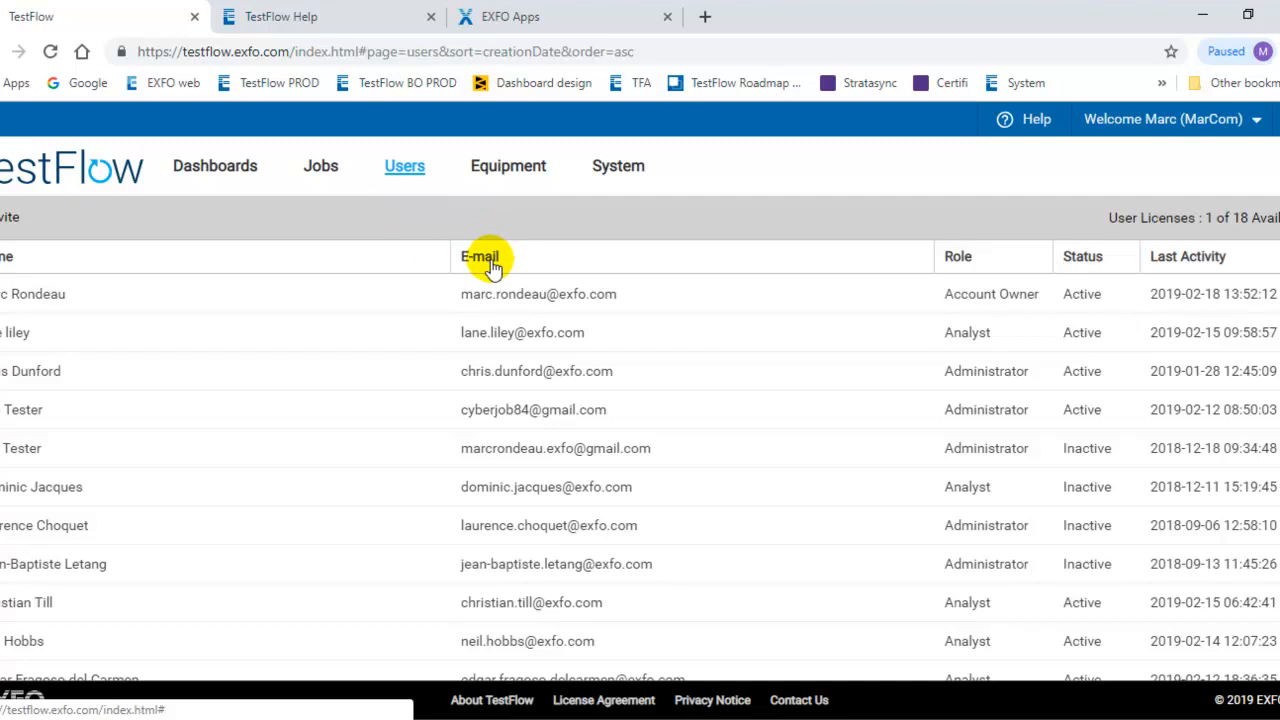
mouse_move(590, 332)
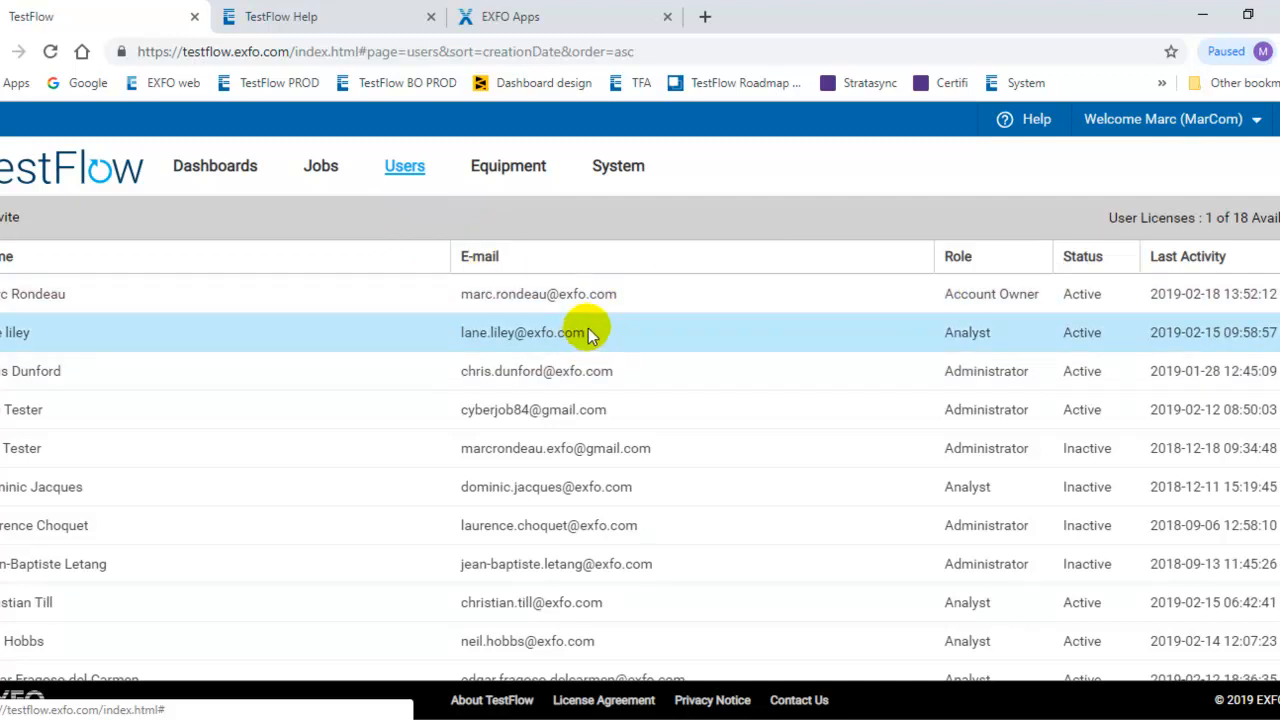
mouse_move(584, 342)
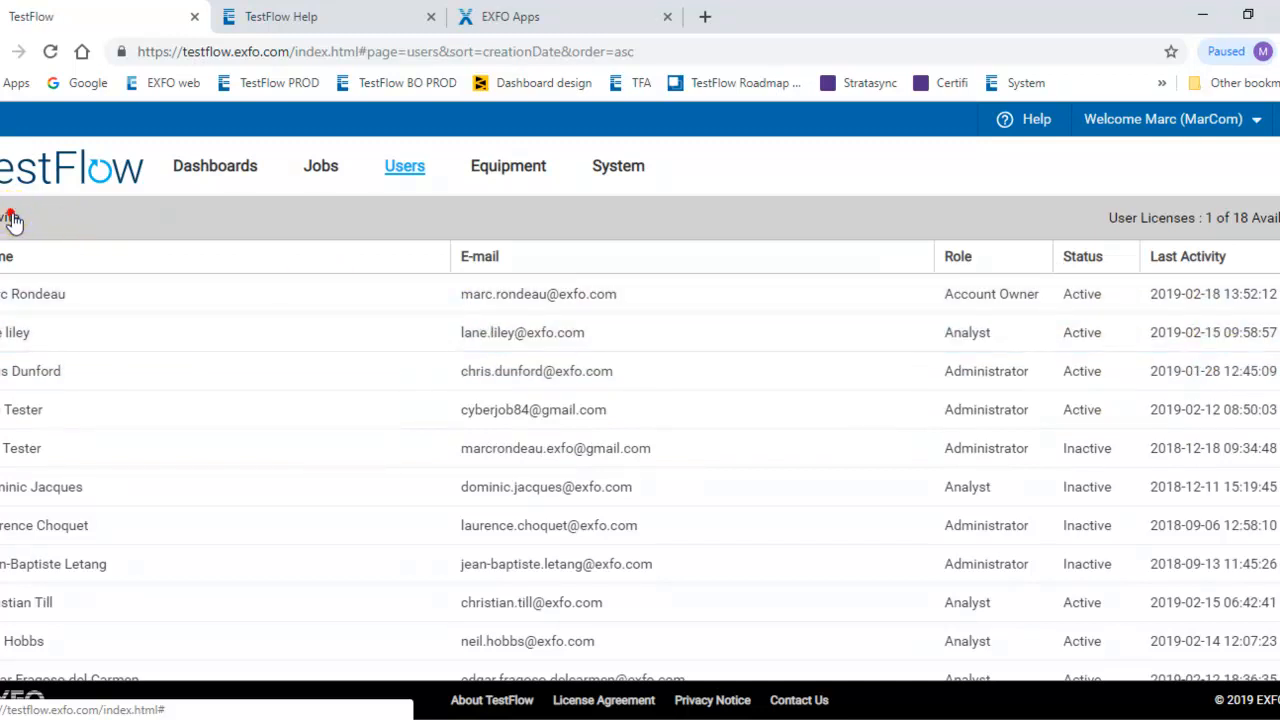
Briefly bring up and cancel the User Invitation dialog, then select a user row to reveal its edit/remove options
click(12, 218)
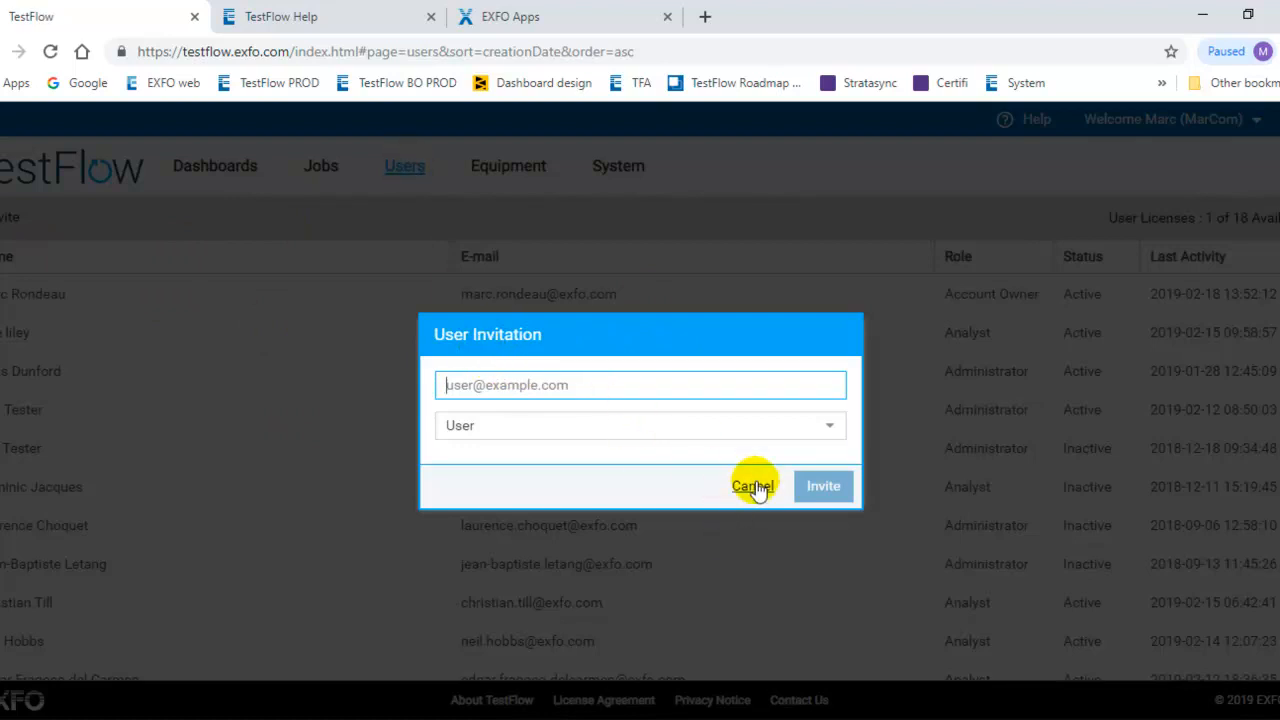
click(752, 486)
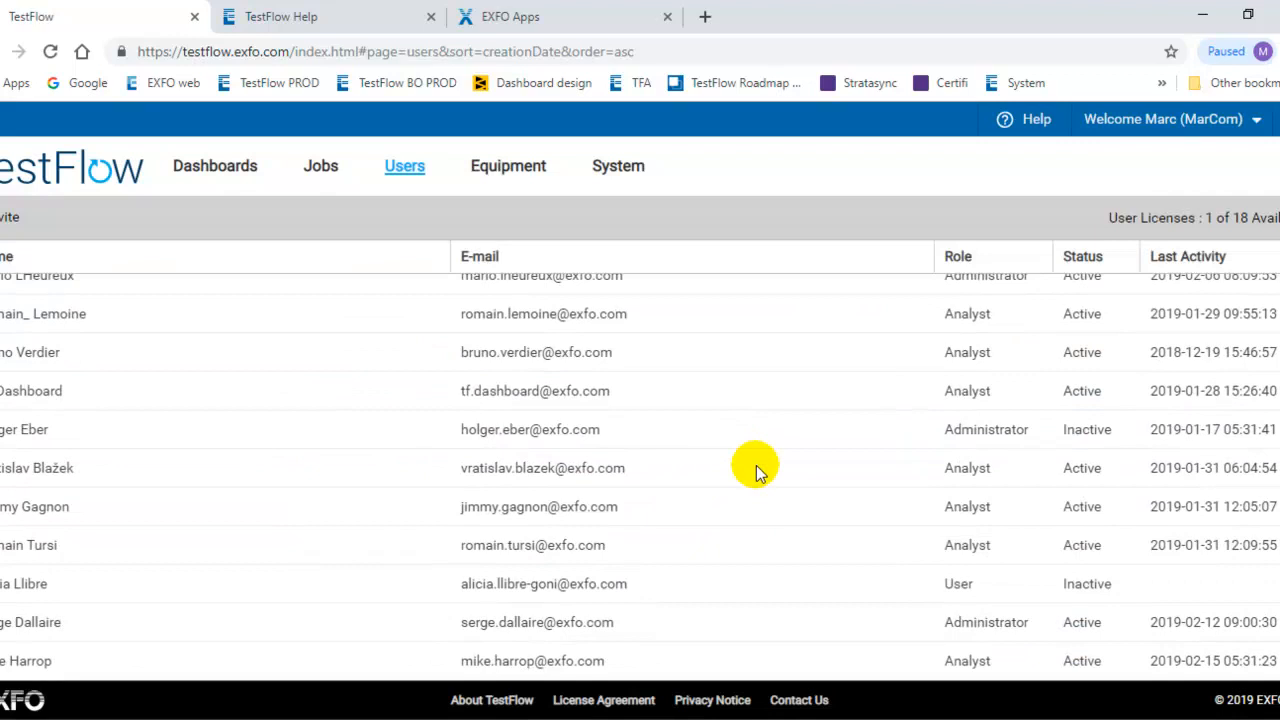
scroll(down, 3)
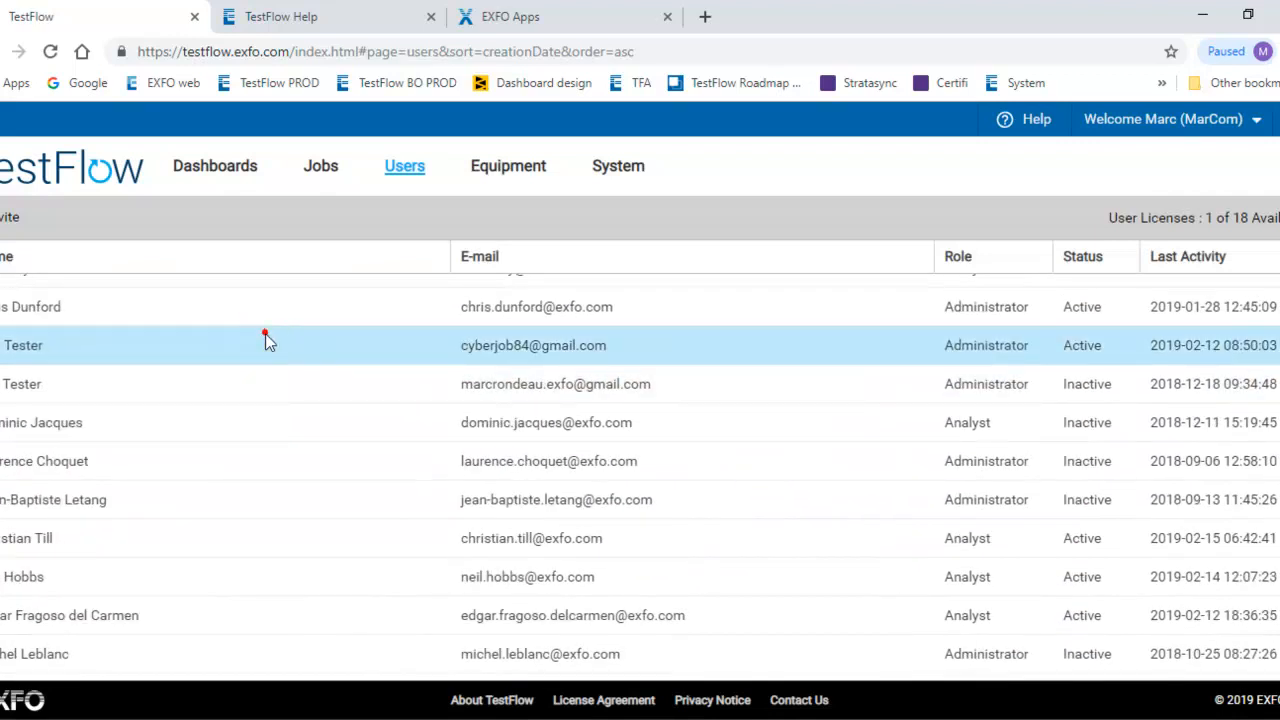
click(256, 344)
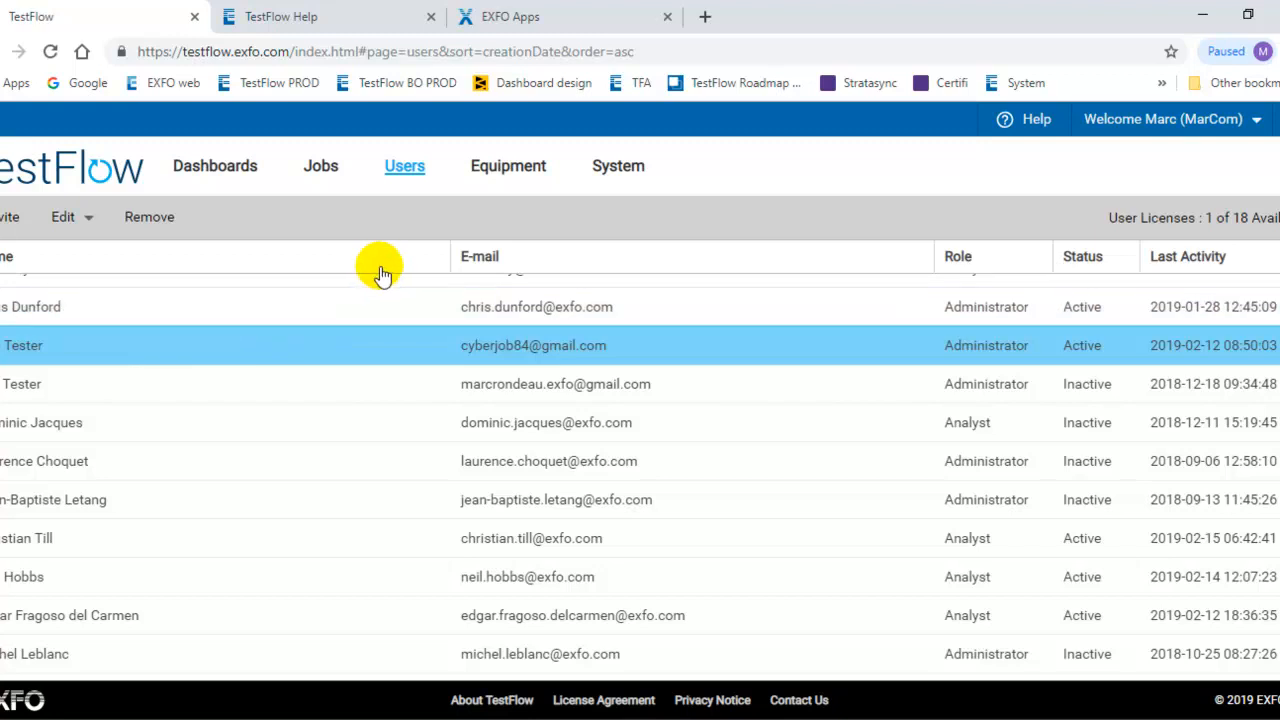
Show the Equipment page with MaxTester/FTB software downloads, visiting the EXFO Apps site and returning
click(508, 164)
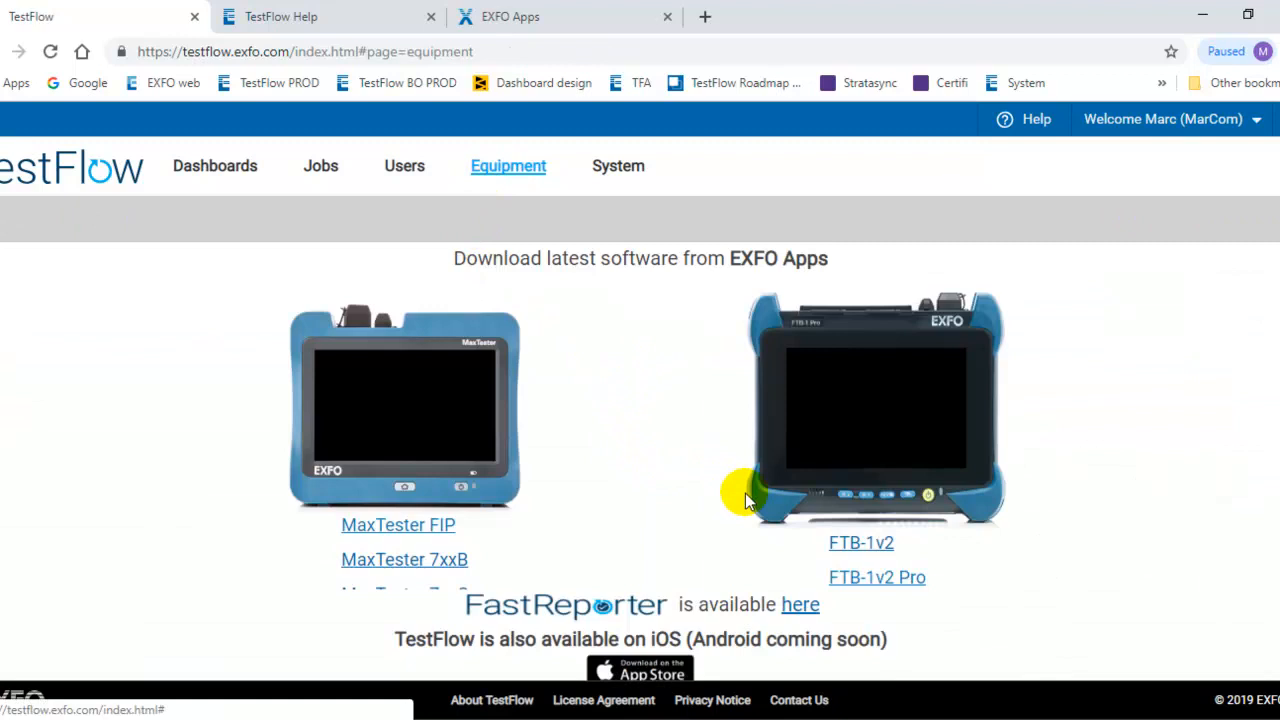
mouse_move(664, 428)
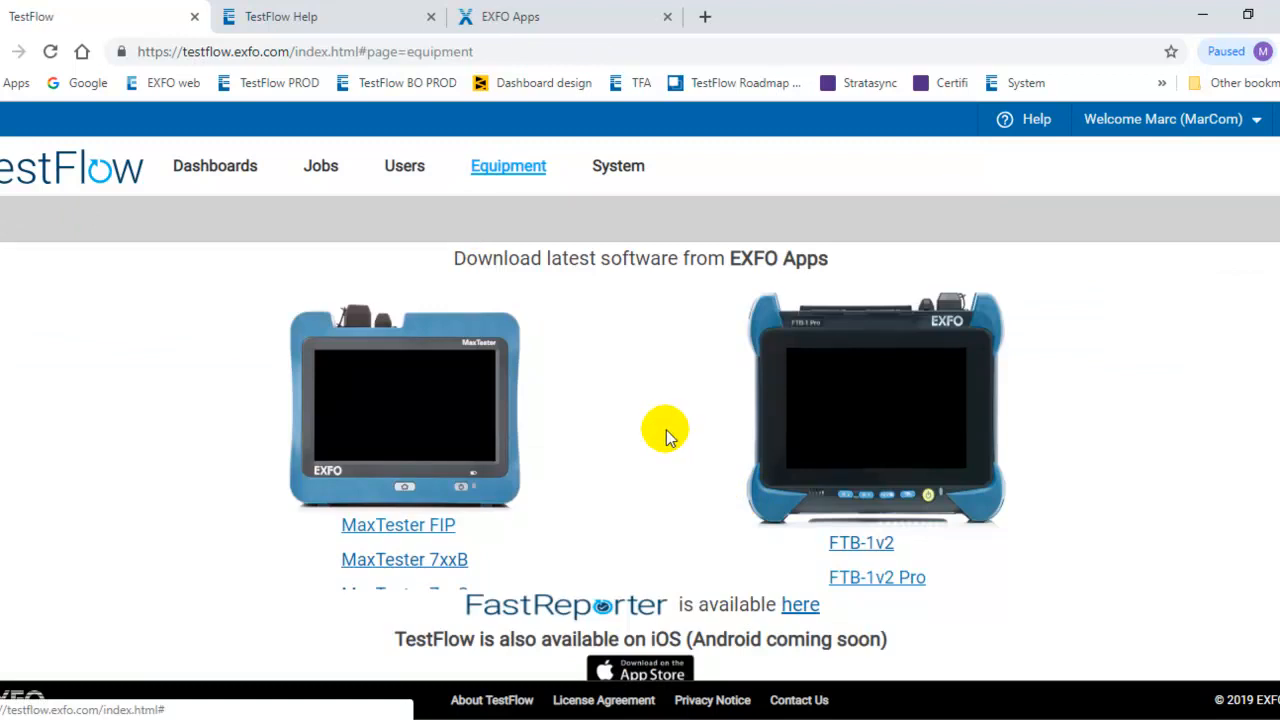
mouse_move(684, 440)
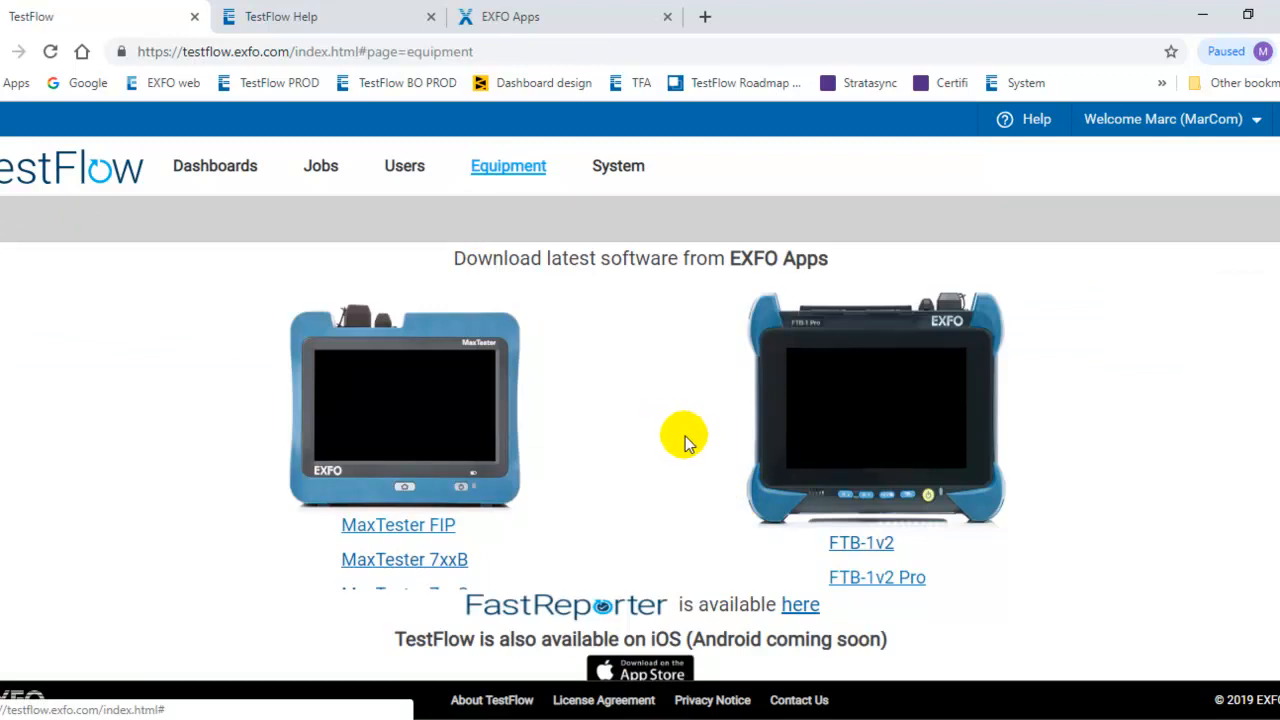
mouse_move(708, 424)
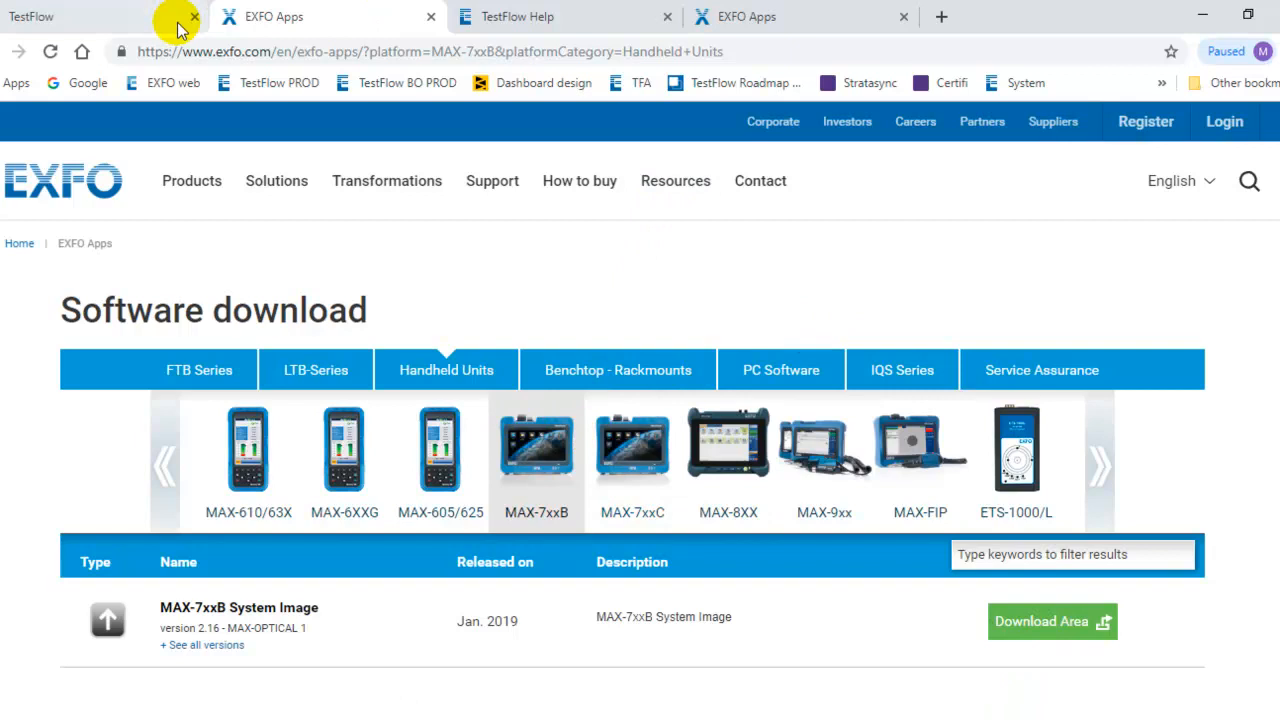
click(80, 16)
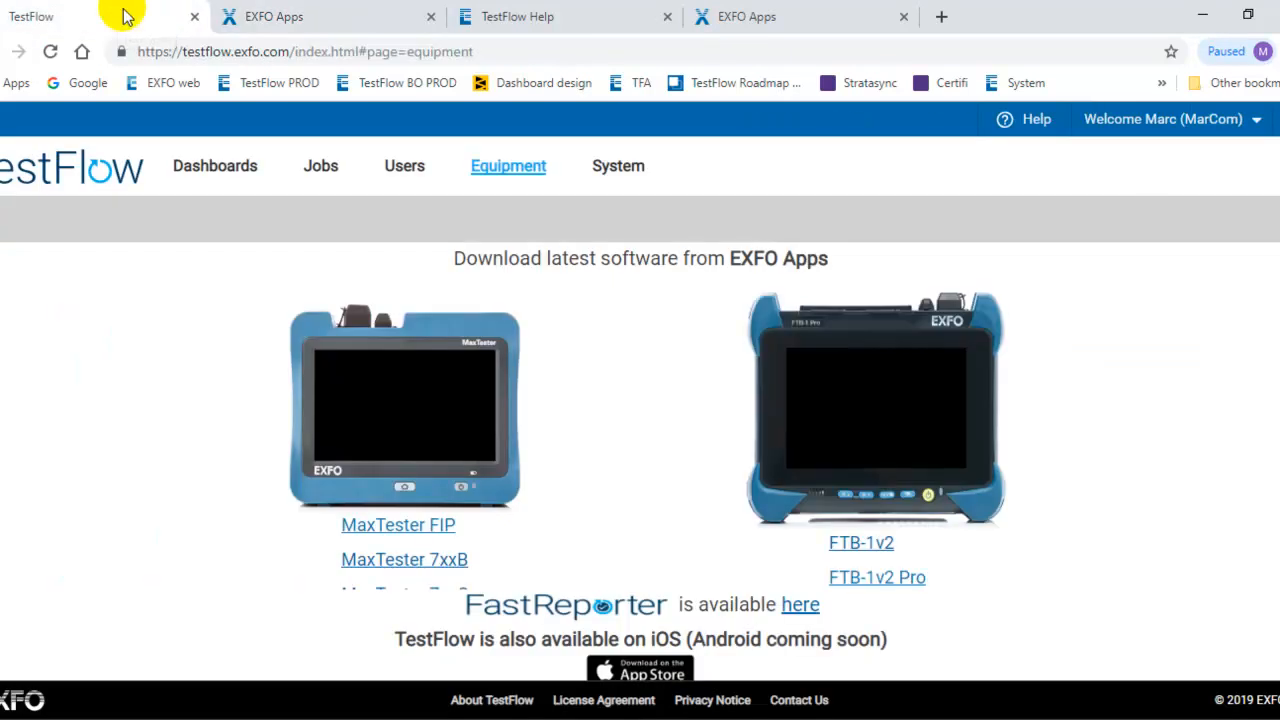
Show the System page with the ULTIMATE plan expiry date and the Subscription Summary table
click(618, 166)
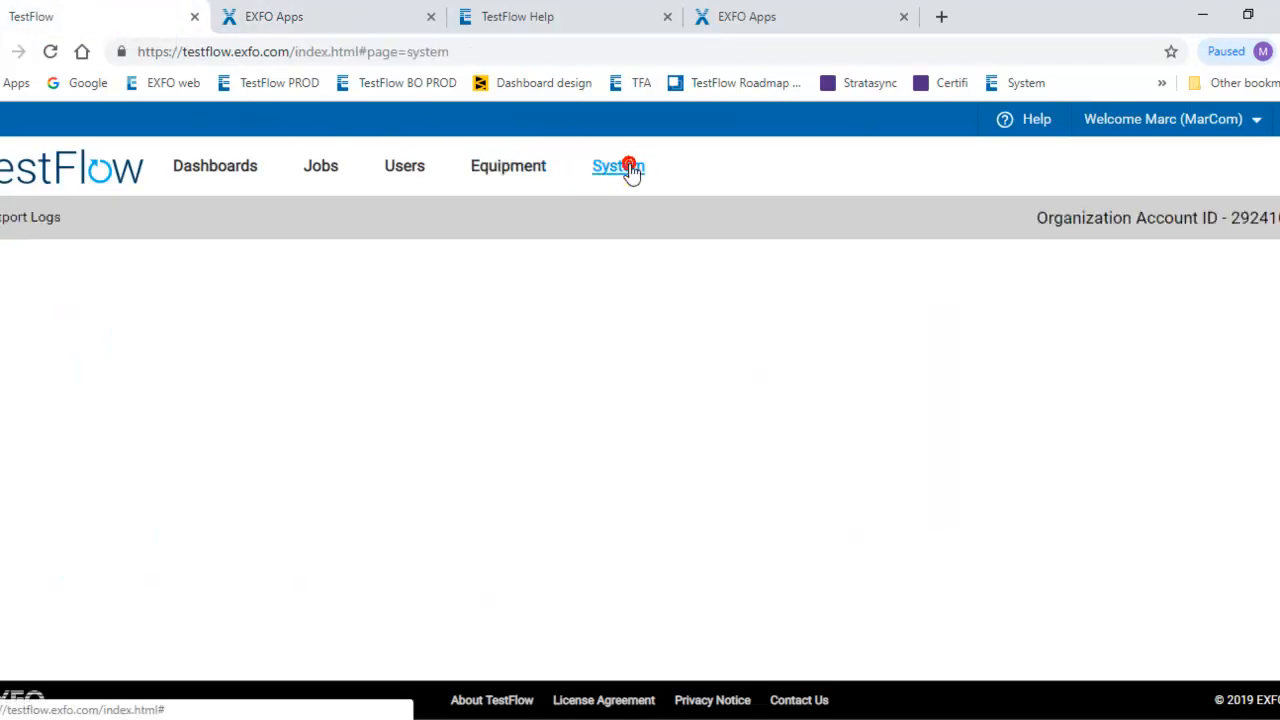
click(618, 166)
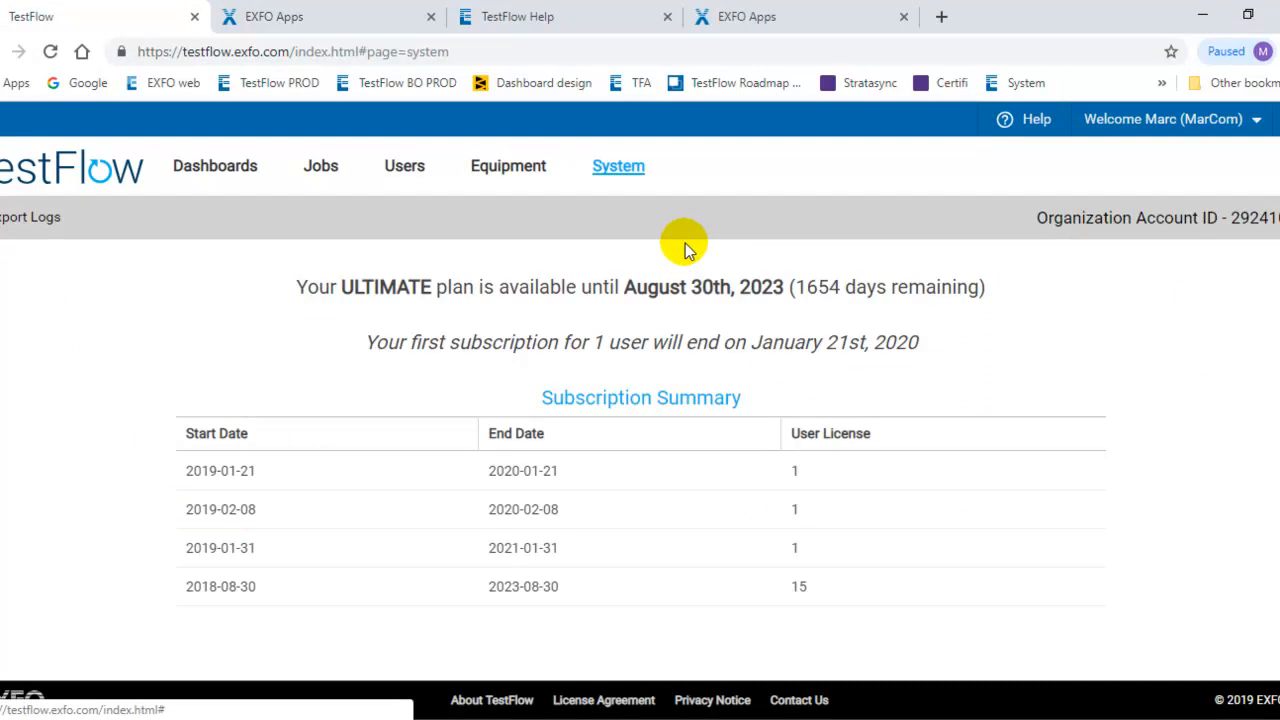
mouse_move(1240, 222)
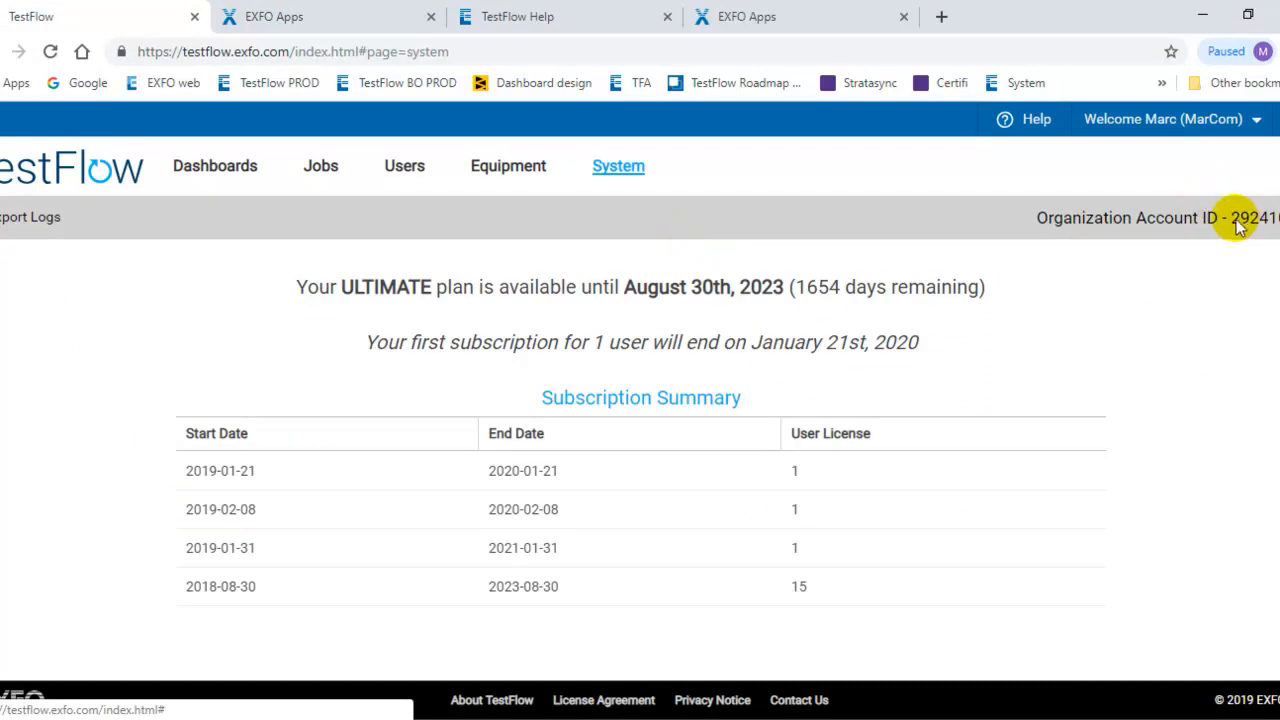
mouse_move(1258, 280)
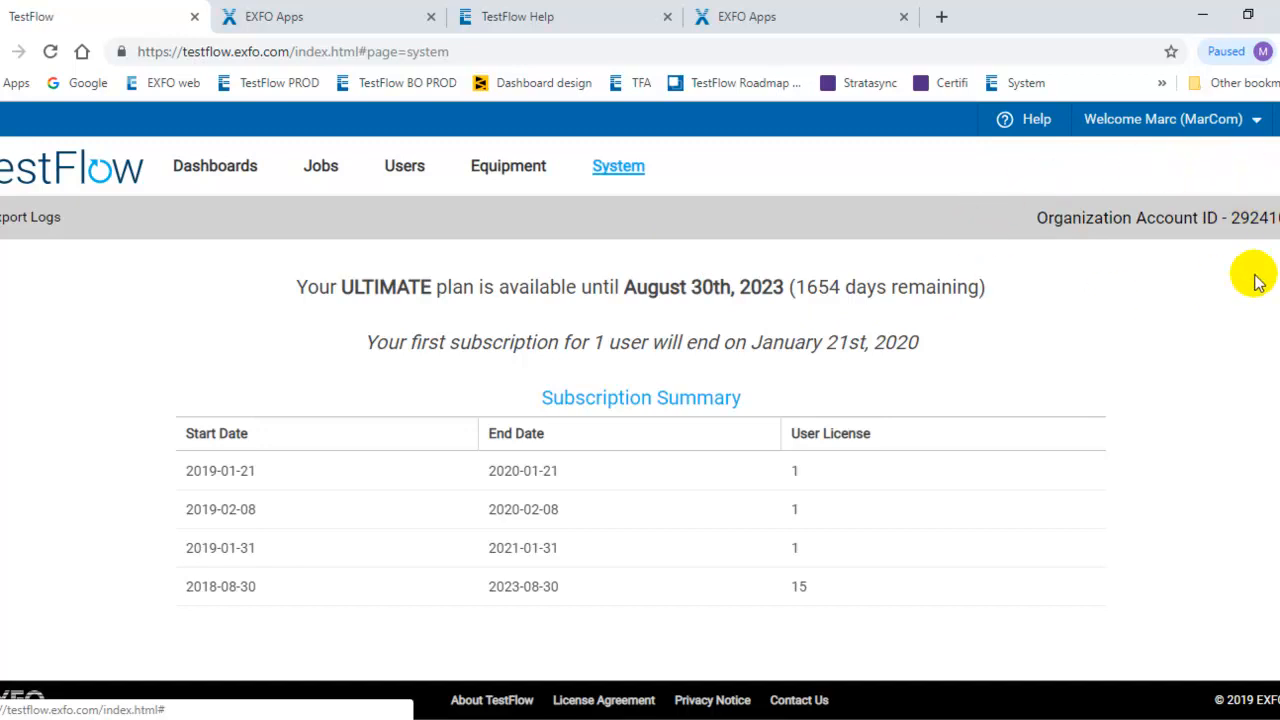
mouse_move(1076, 210)
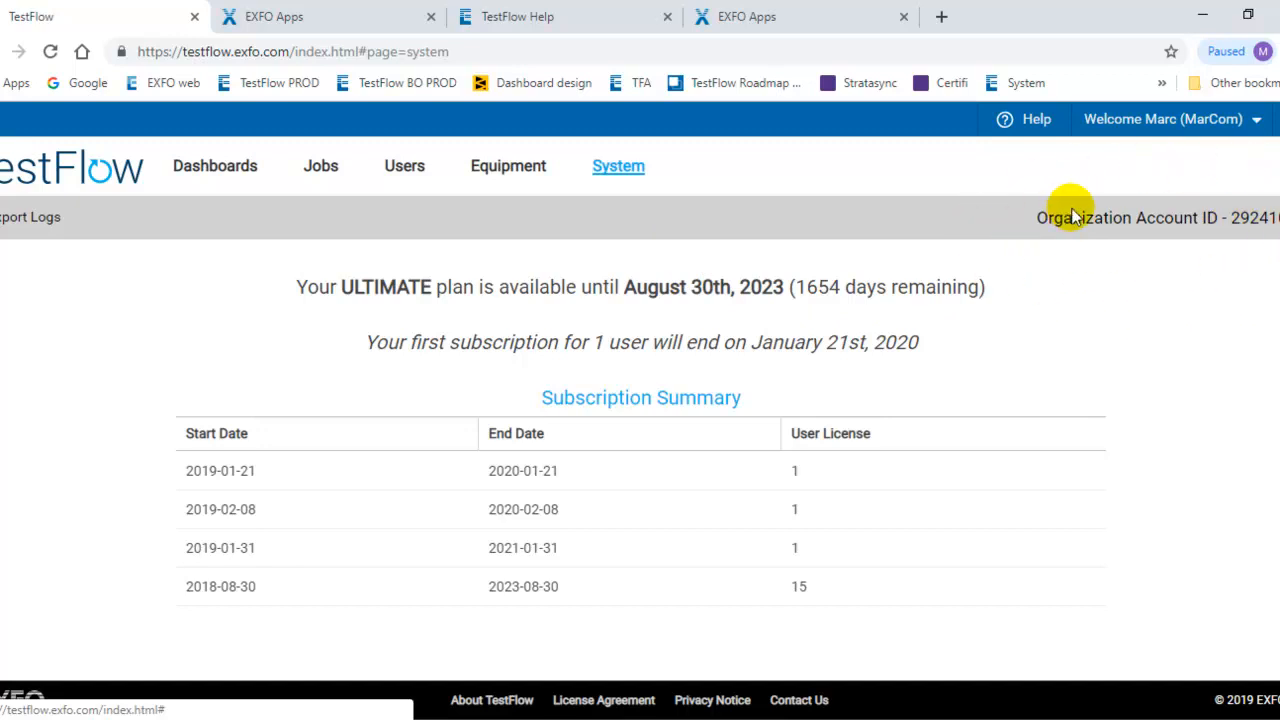
mouse_move(480, 304)
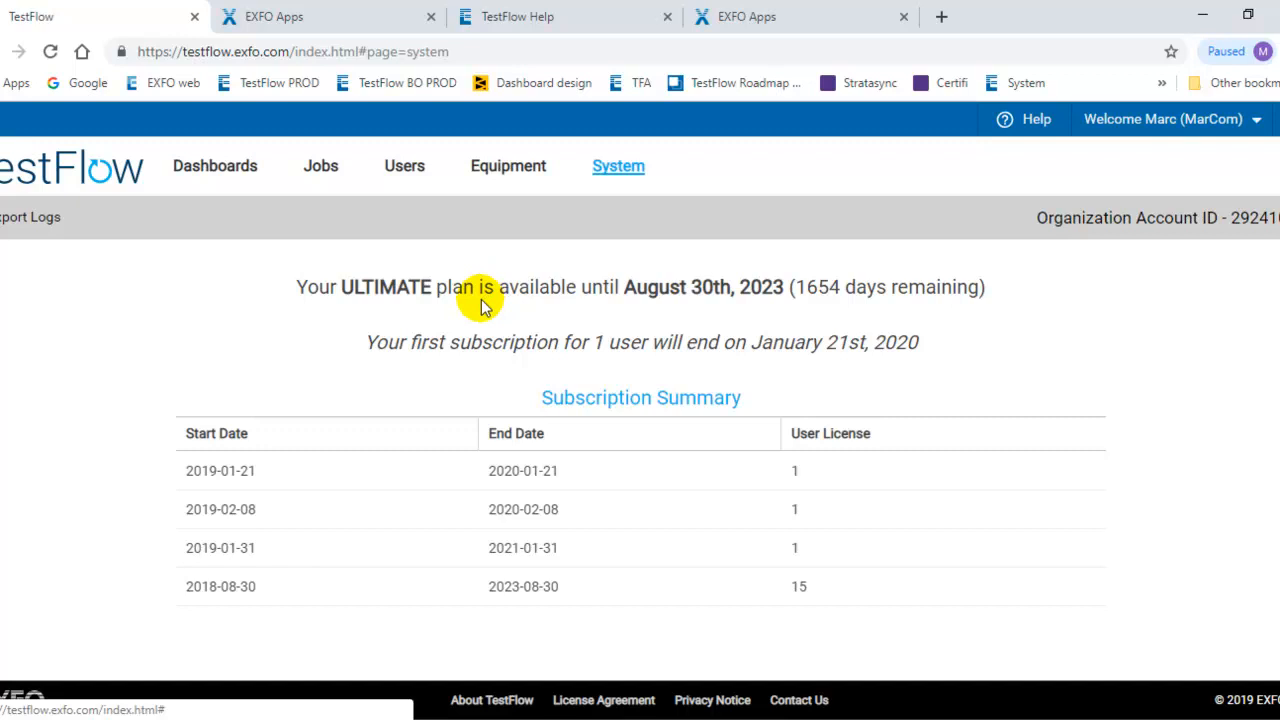
mouse_move(390, 318)
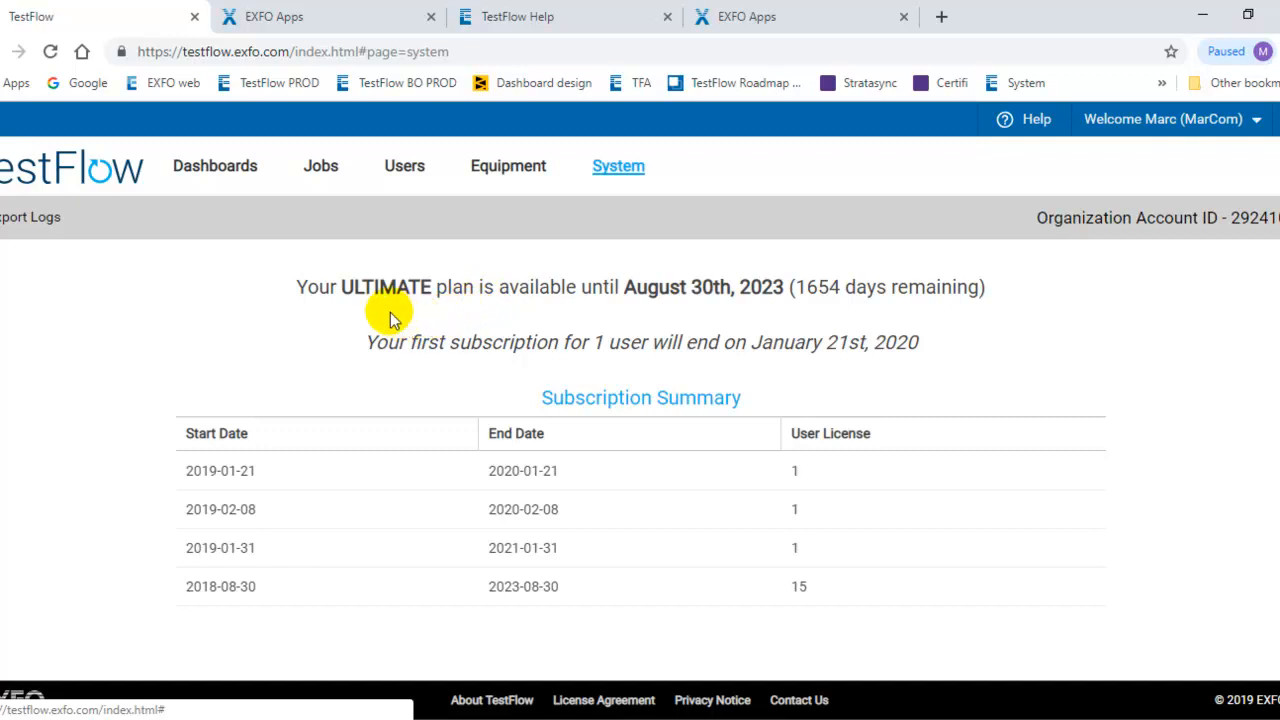
mouse_move(476, 318)
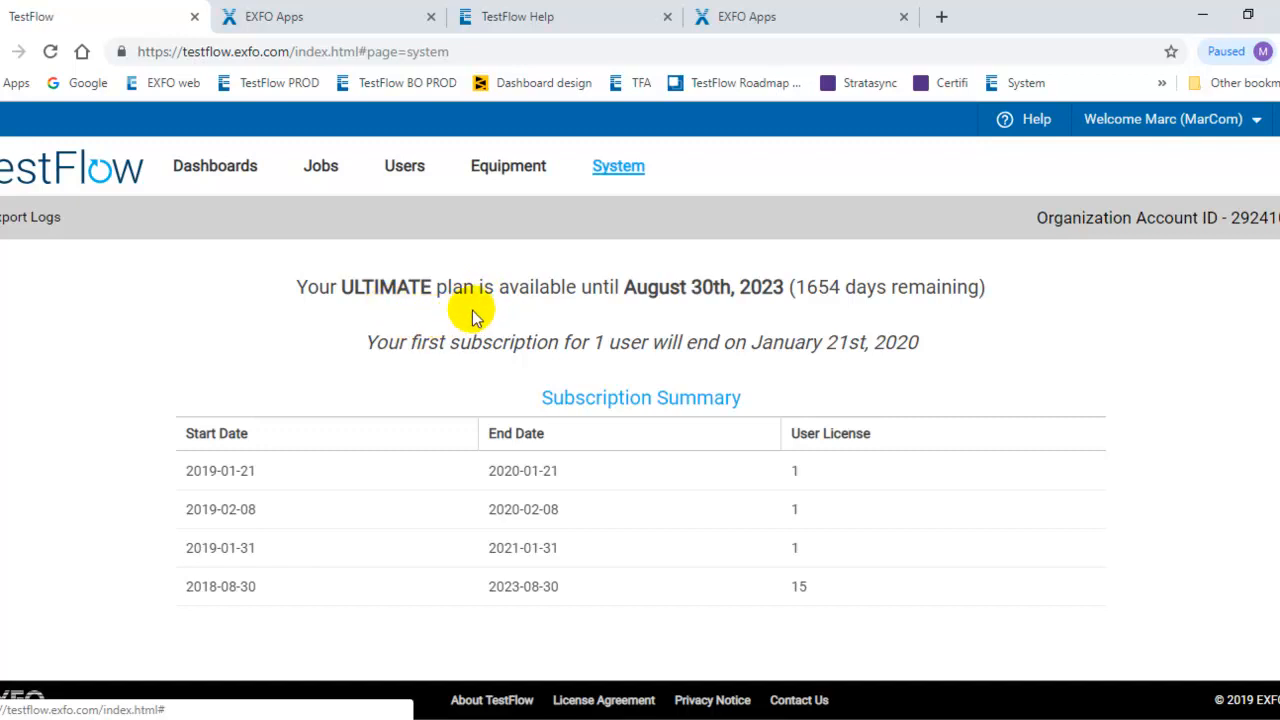
mouse_move(492, 370)
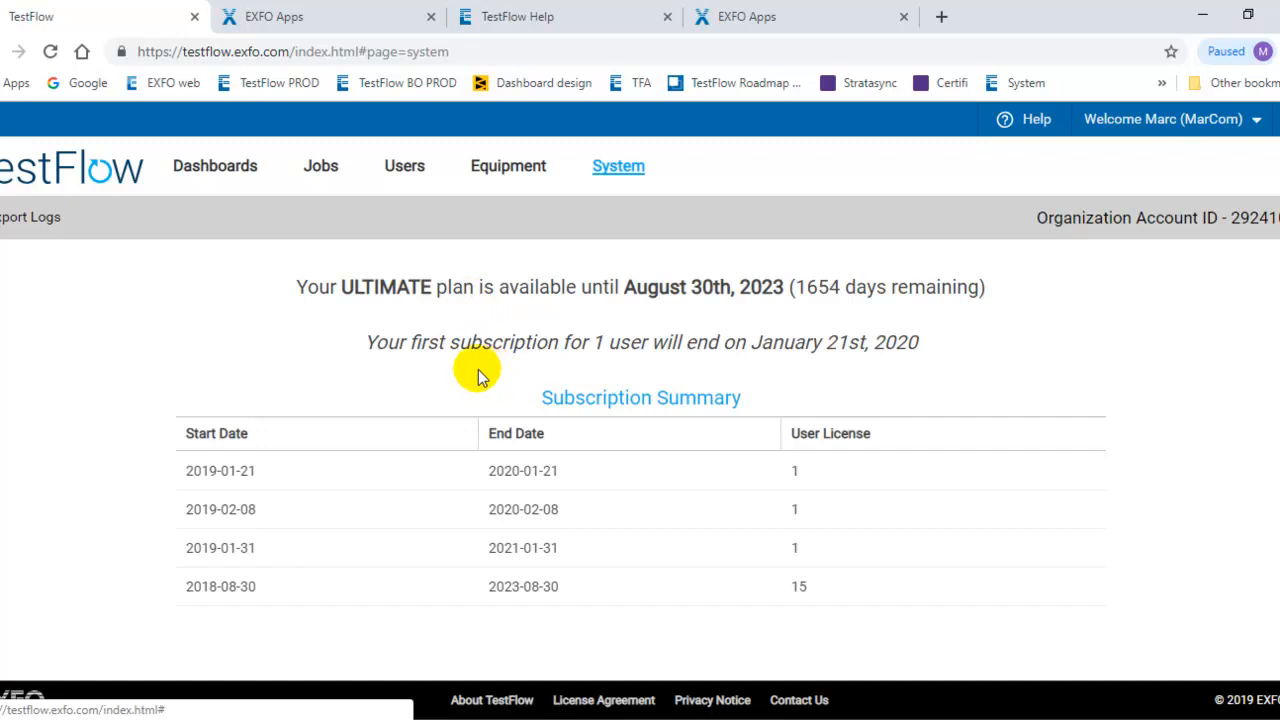
mouse_move(672, 440)
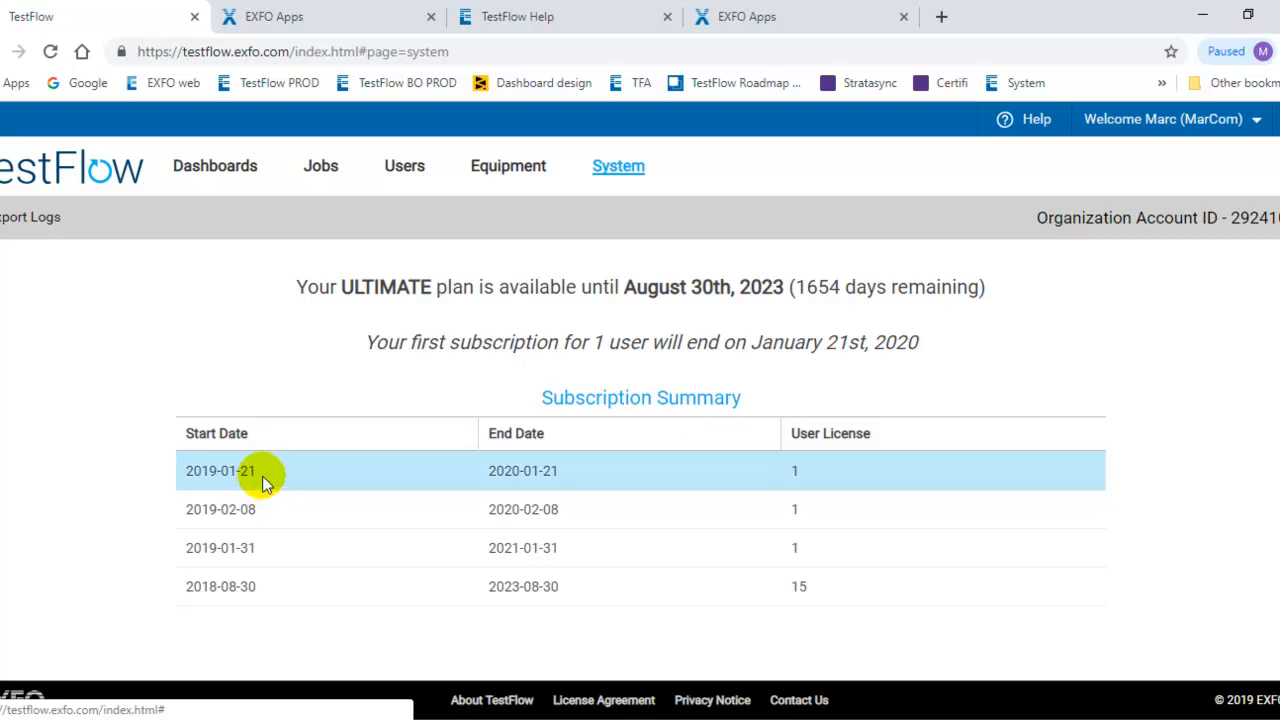
mouse_move(238, 468)
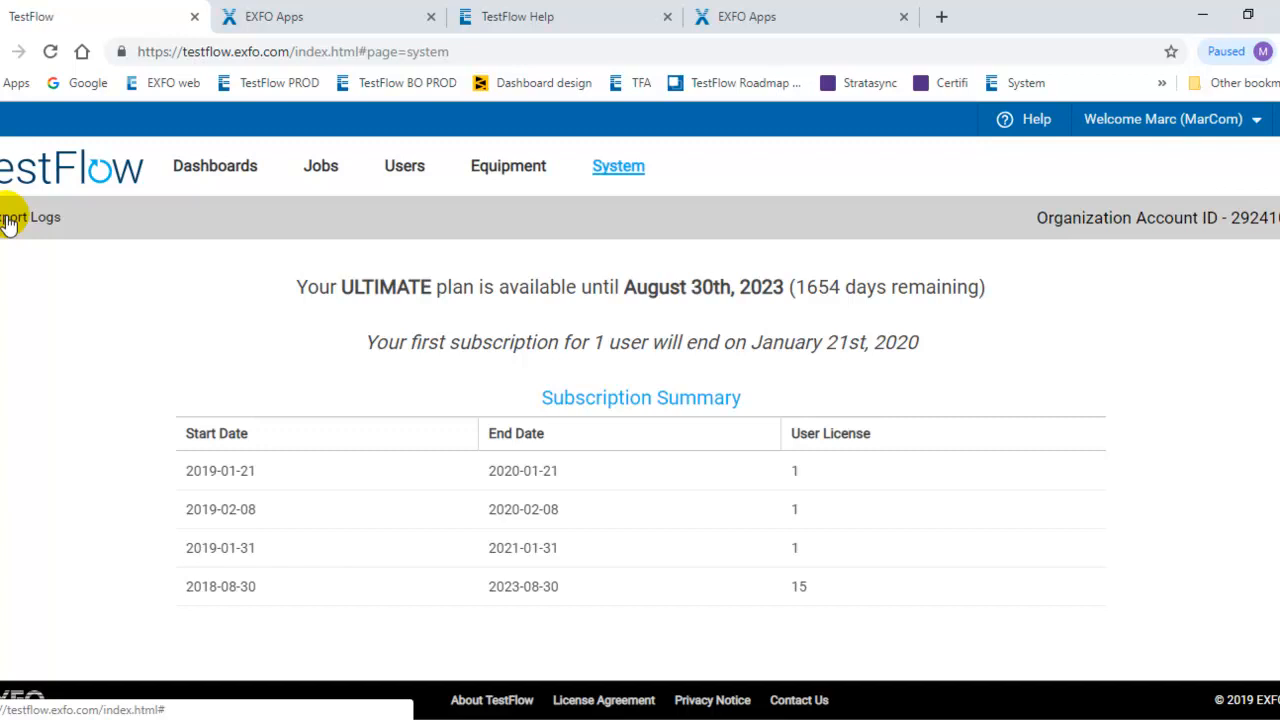
mouse_move(630, 218)
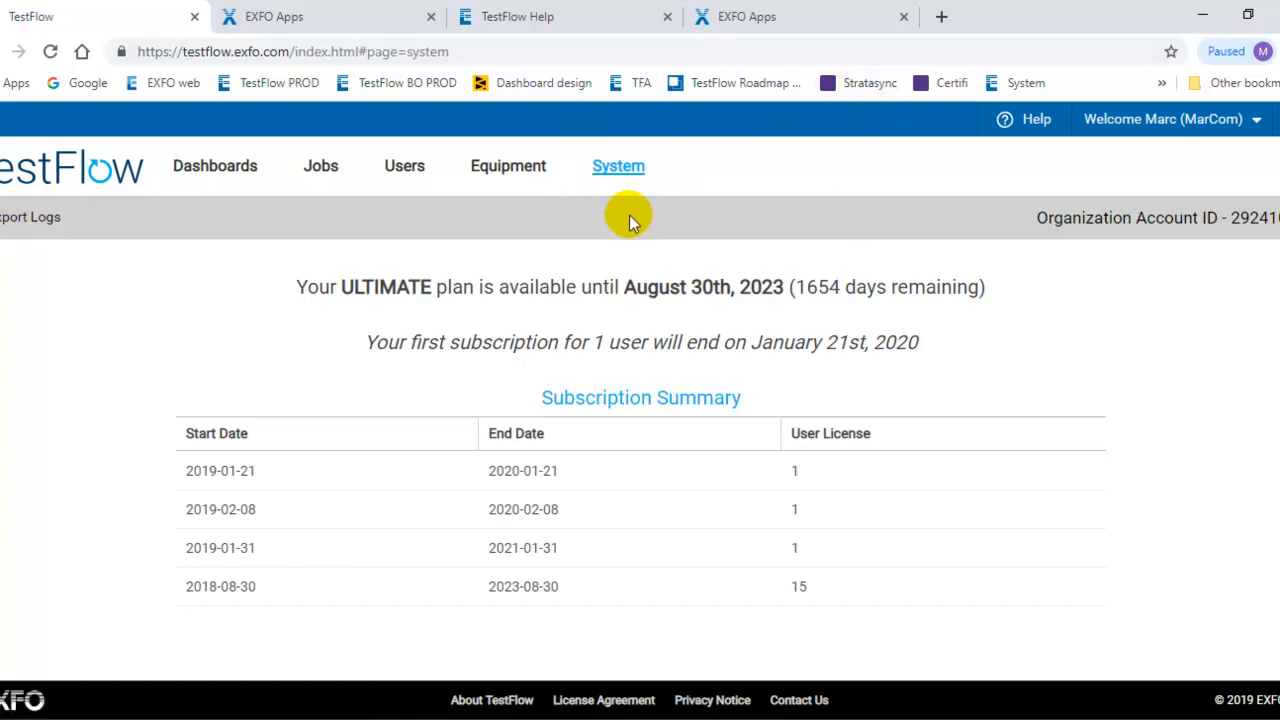
mouse_move(590, 220)
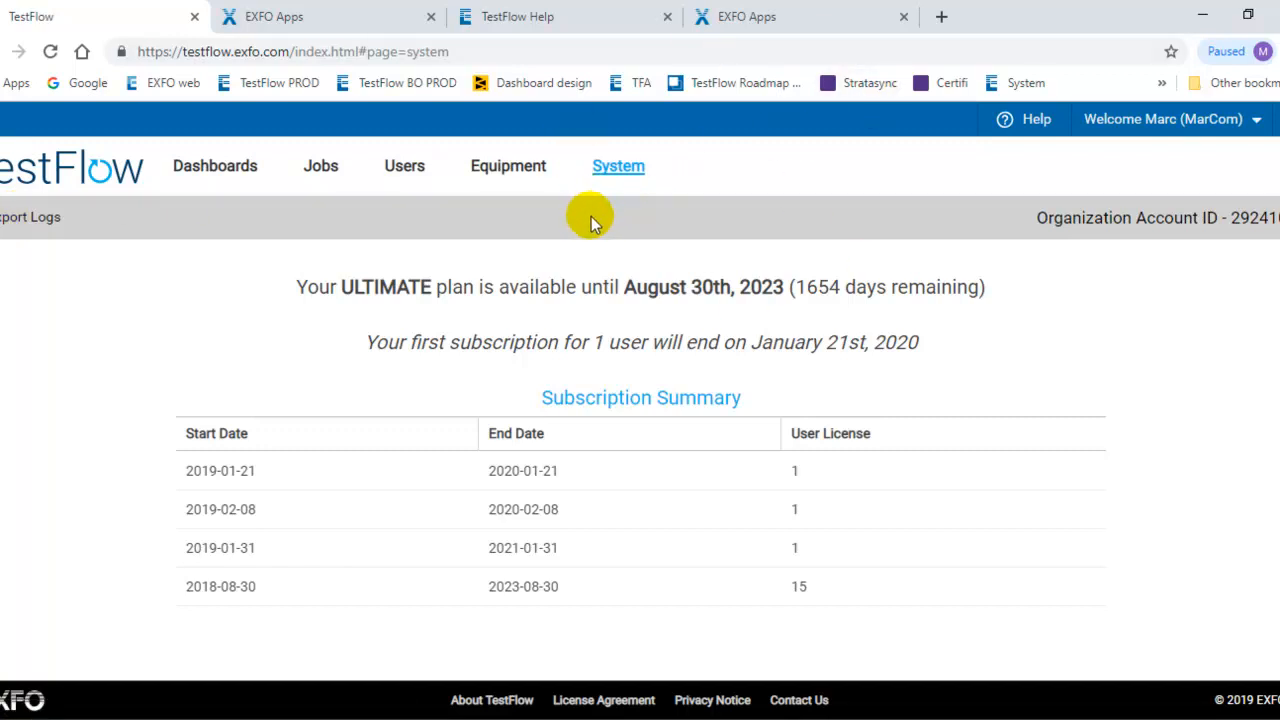
mouse_move(624, 212)
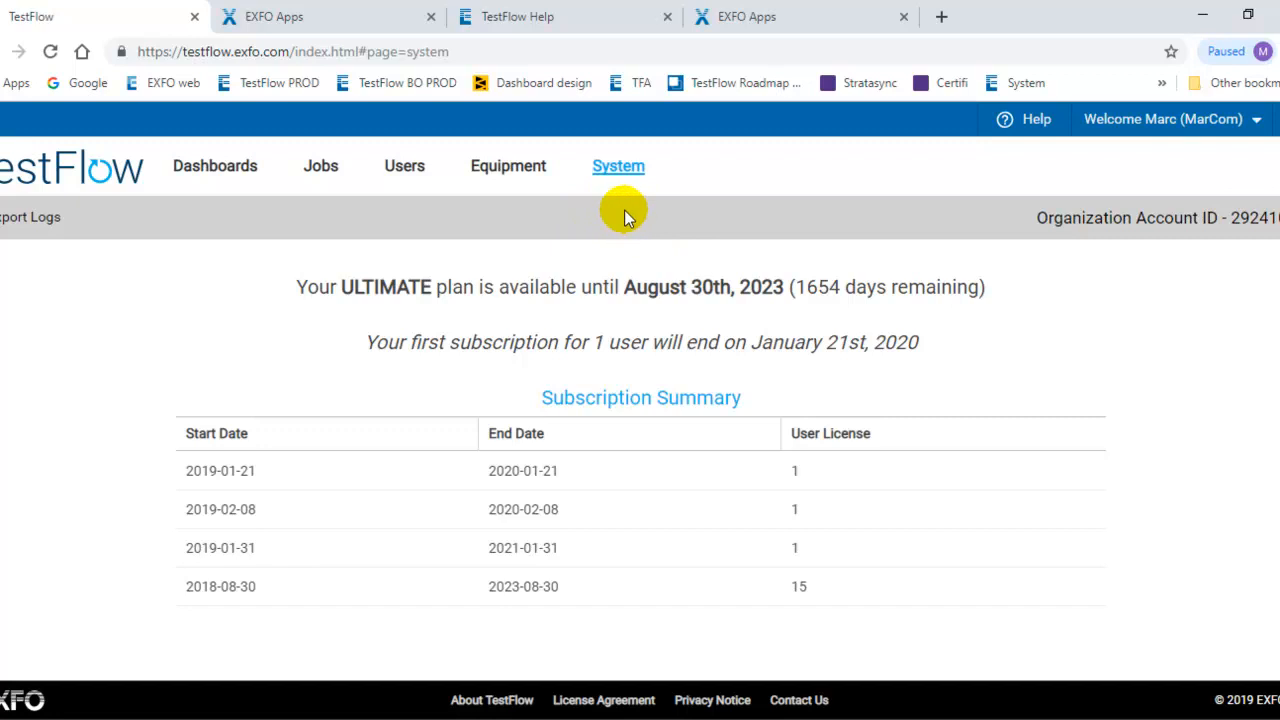
mouse_move(952, 118)
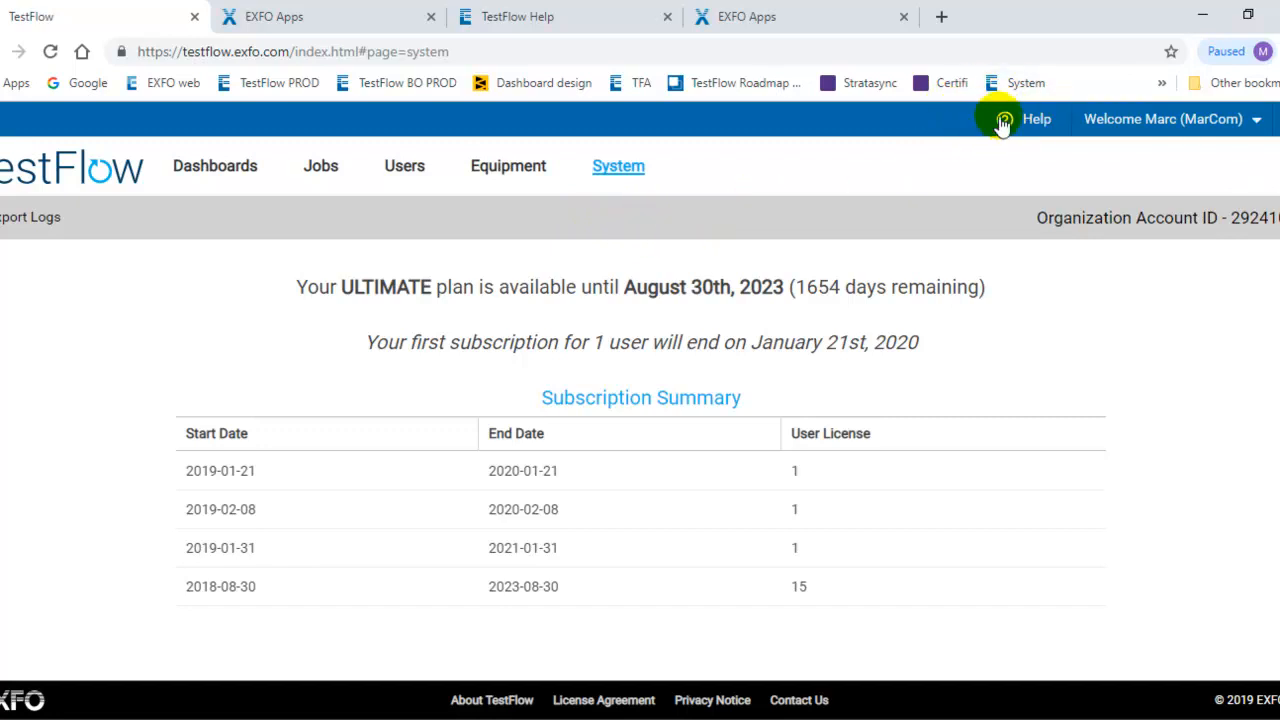
Browse the online Help, expanding the User Management and Job Management topic lists
click(264, 16)
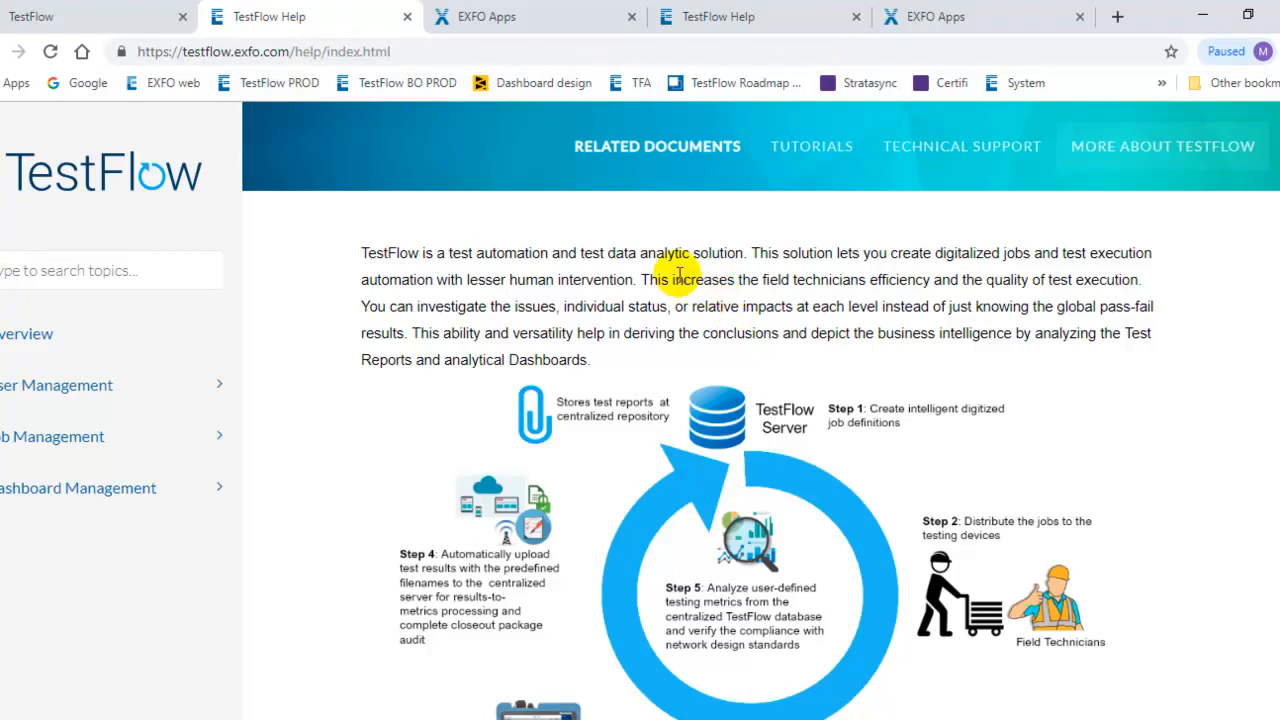
mouse_move(282, 304)
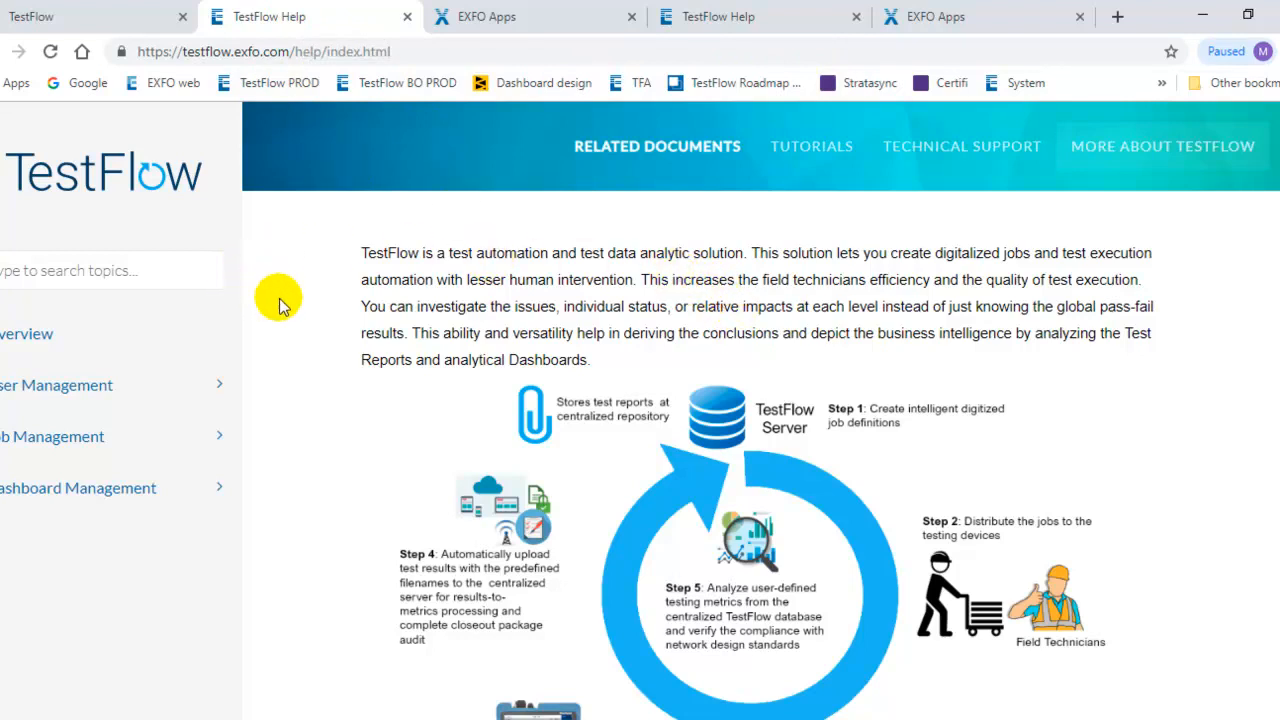
mouse_move(176, 384)
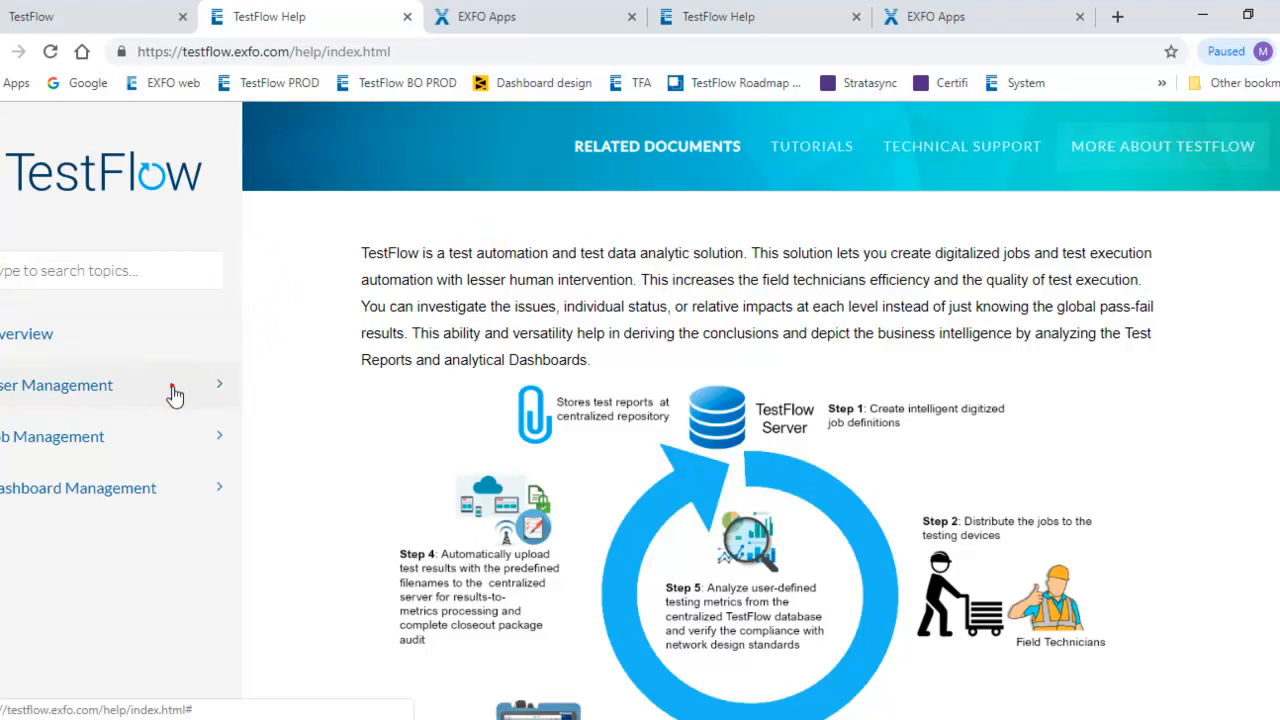
click(56, 384)
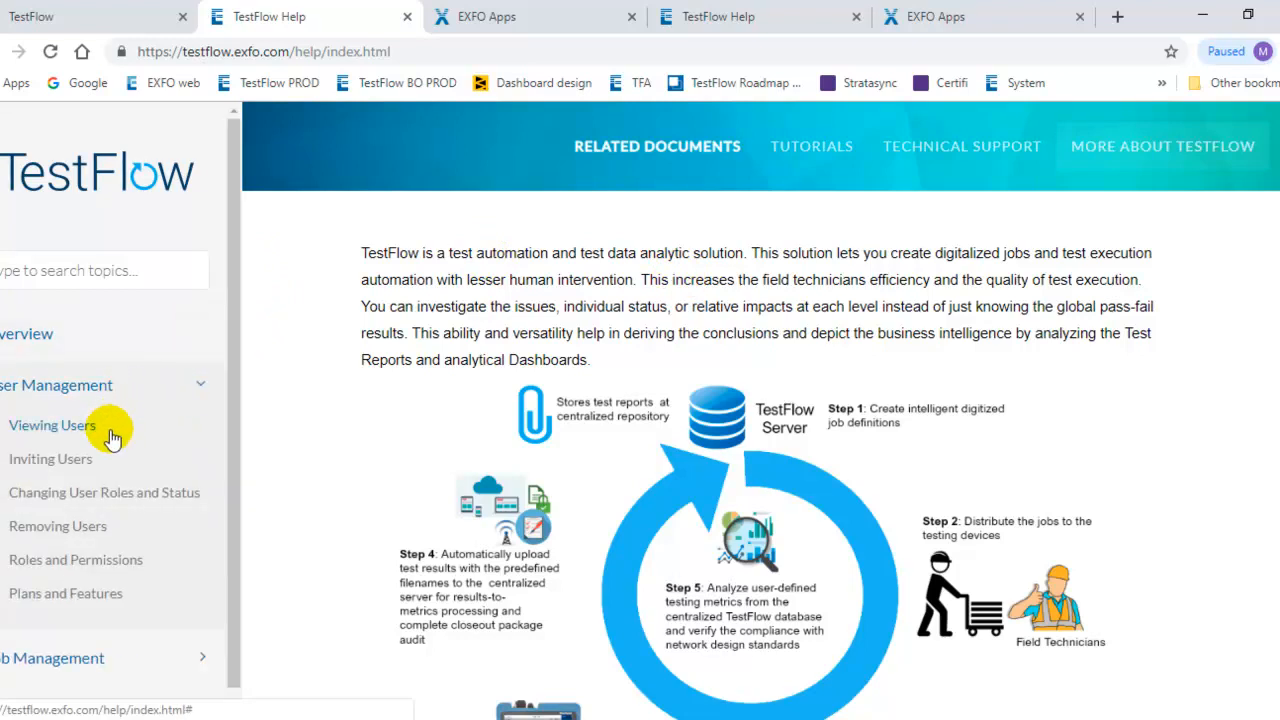
mouse_move(62, 470)
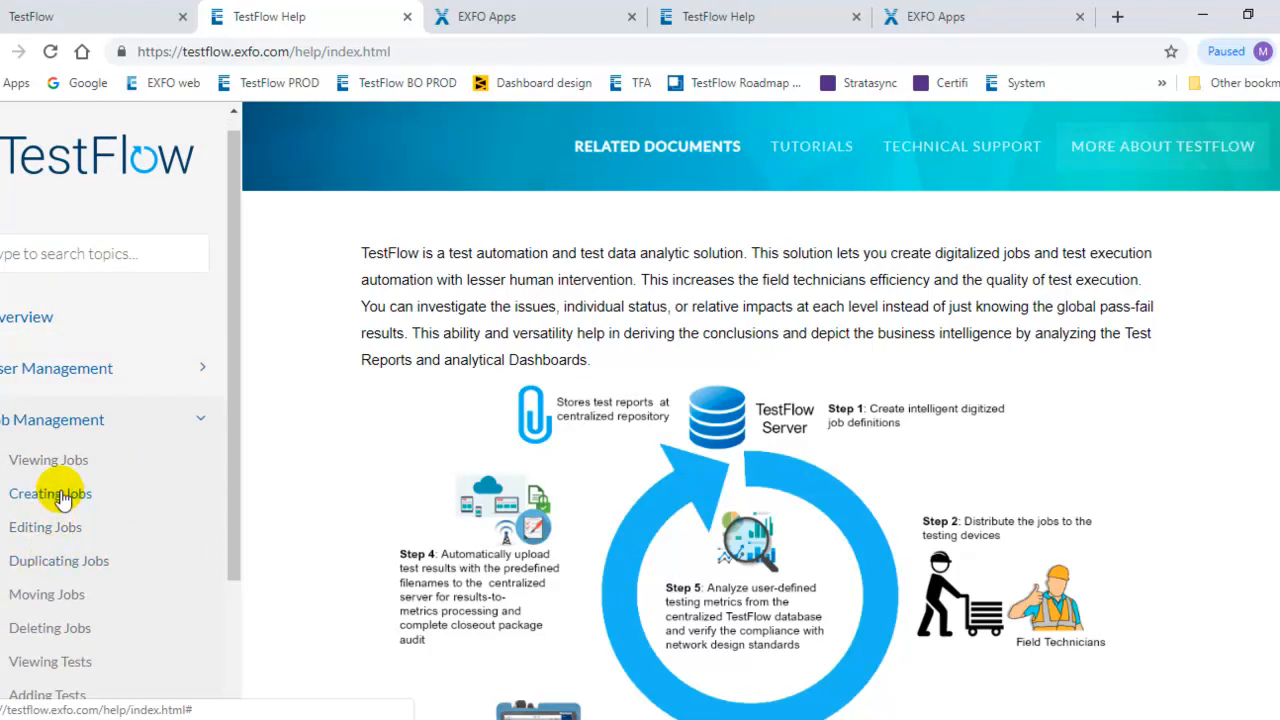
mouse_move(64, 486)
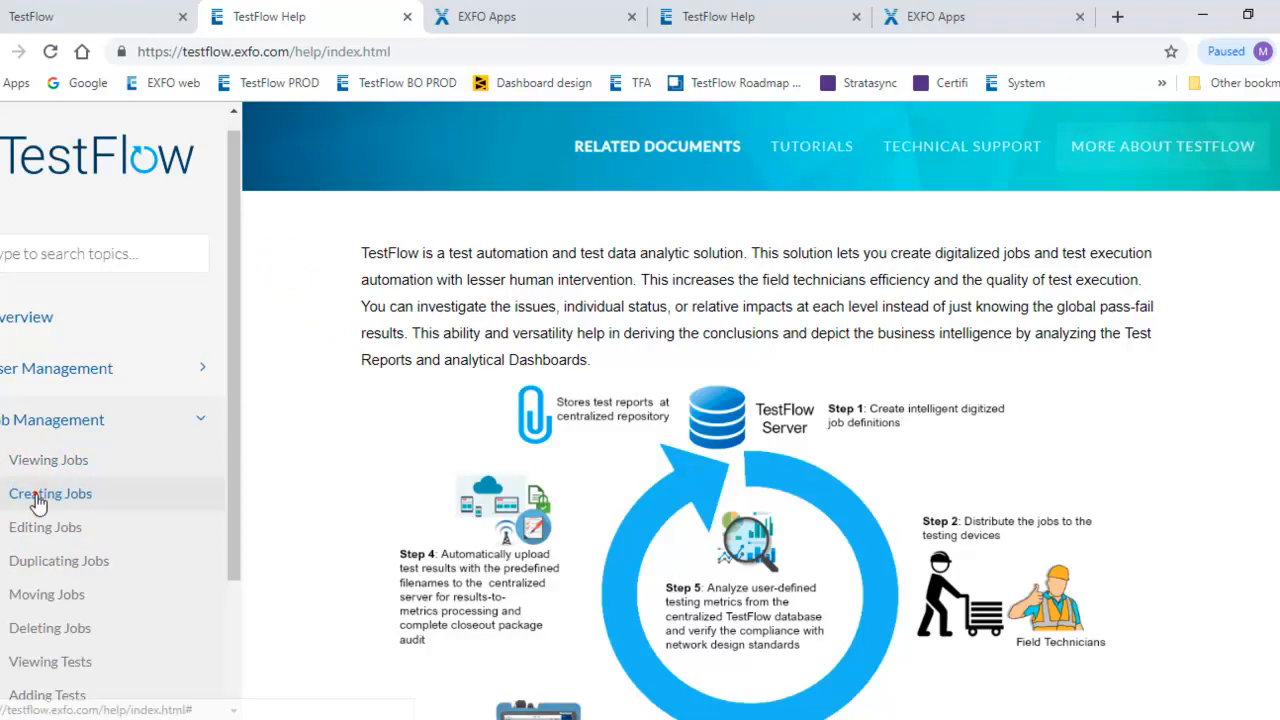
click(50, 492)
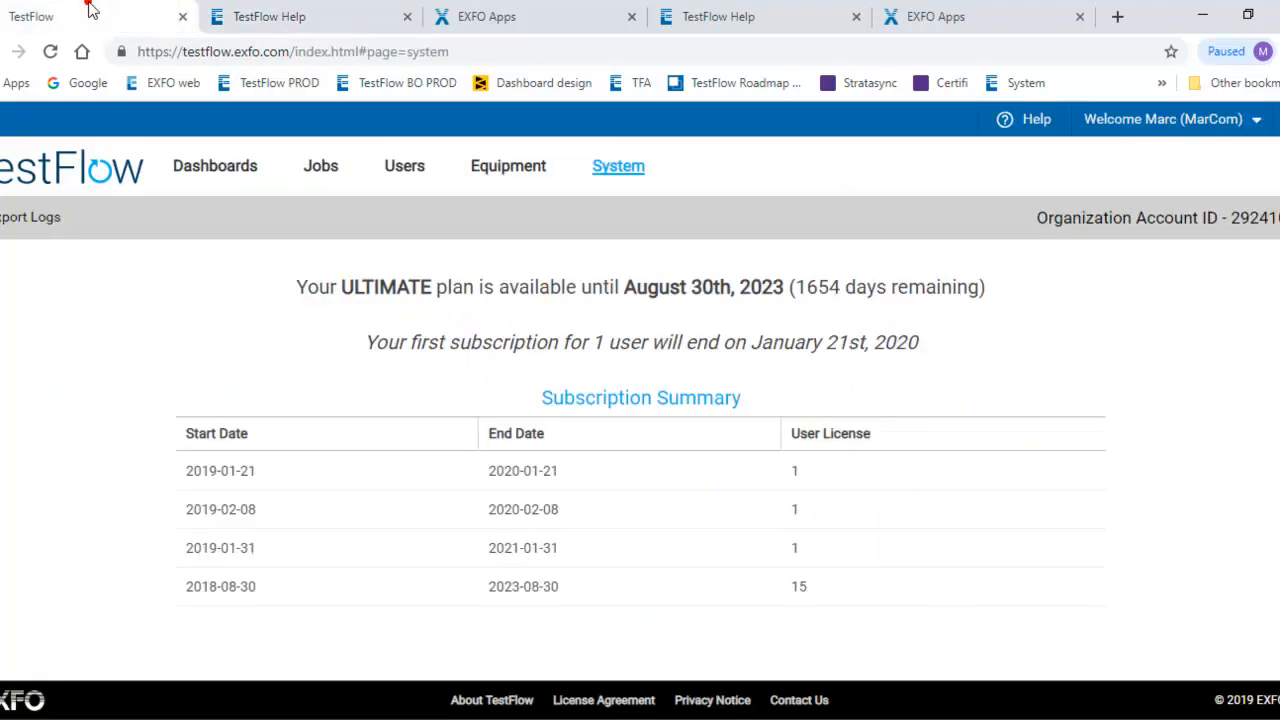
Return to the Jobs list showing the three active jobs with operators, completion bars and due dates
click(320, 166)
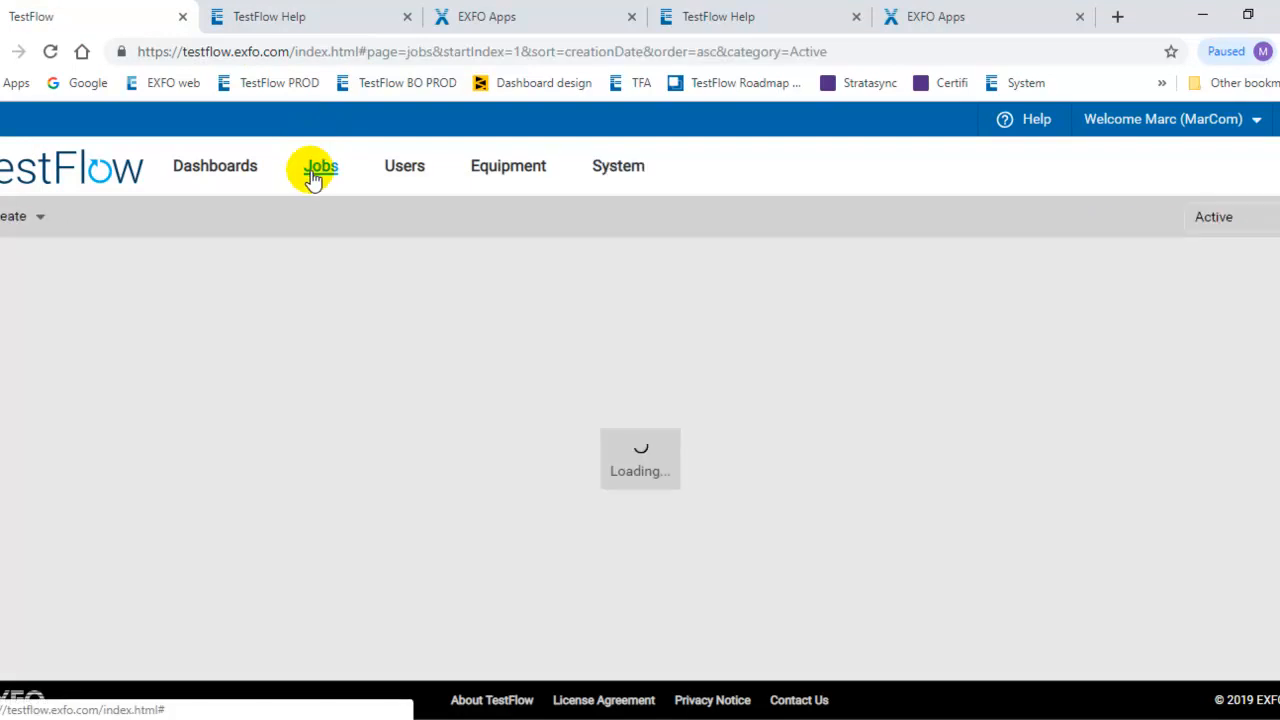
click(320, 164)
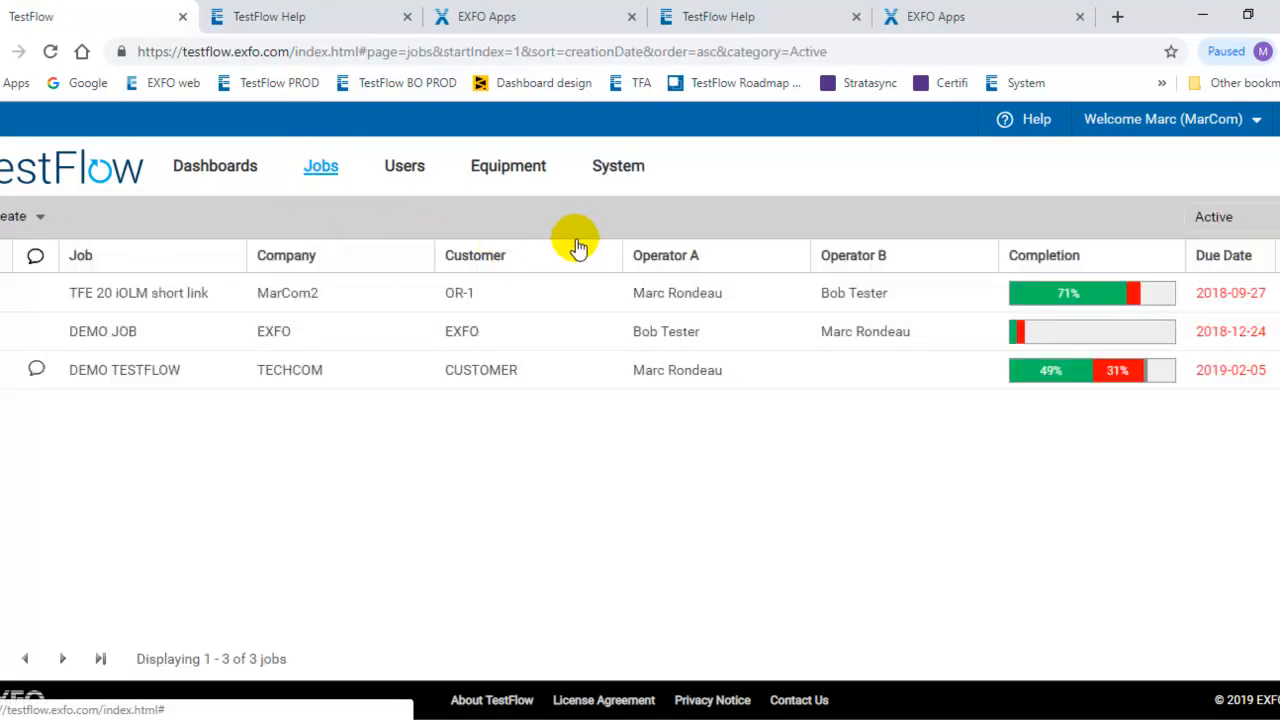
mouse_move(518, 224)
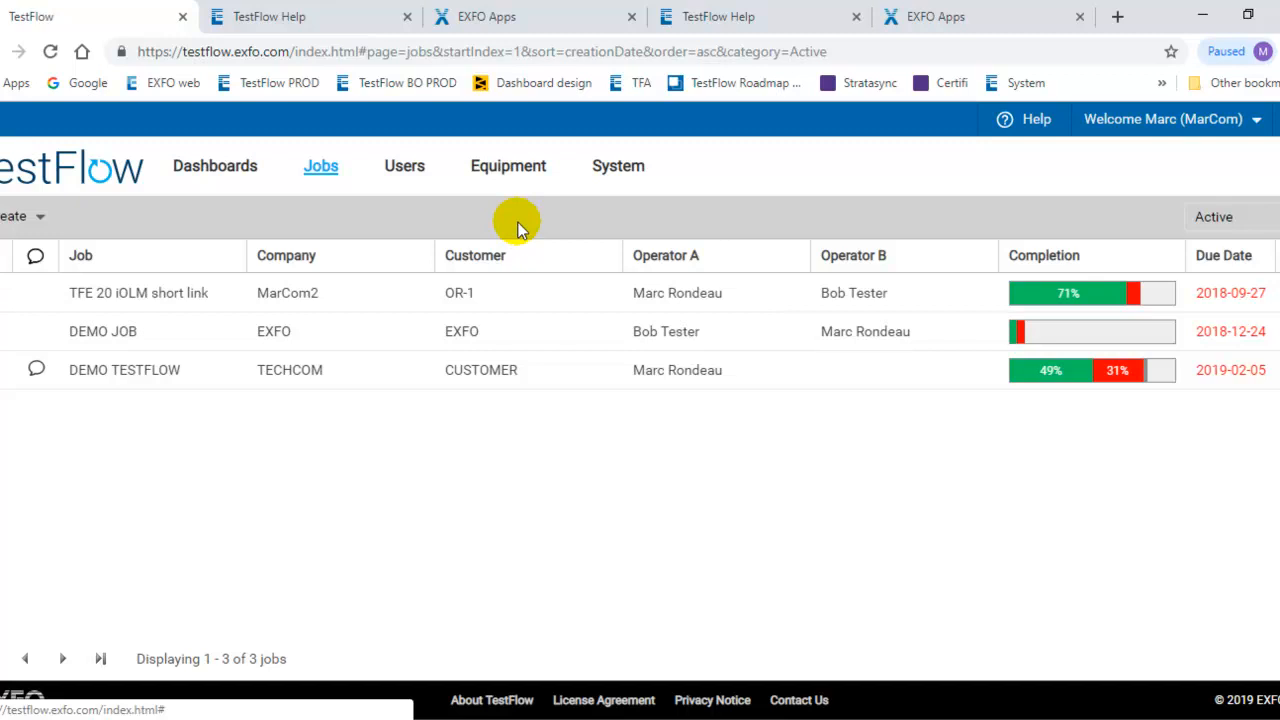
mouse_move(518, 228)
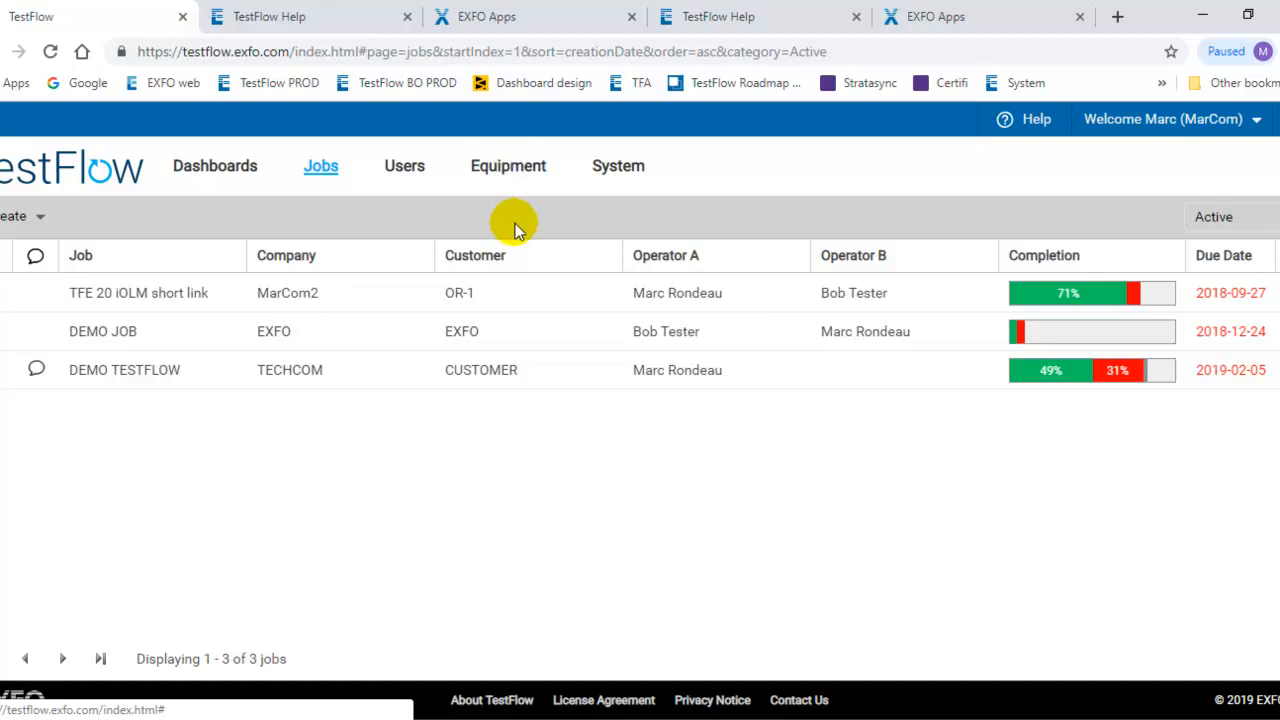
mouse_move(508, 280)
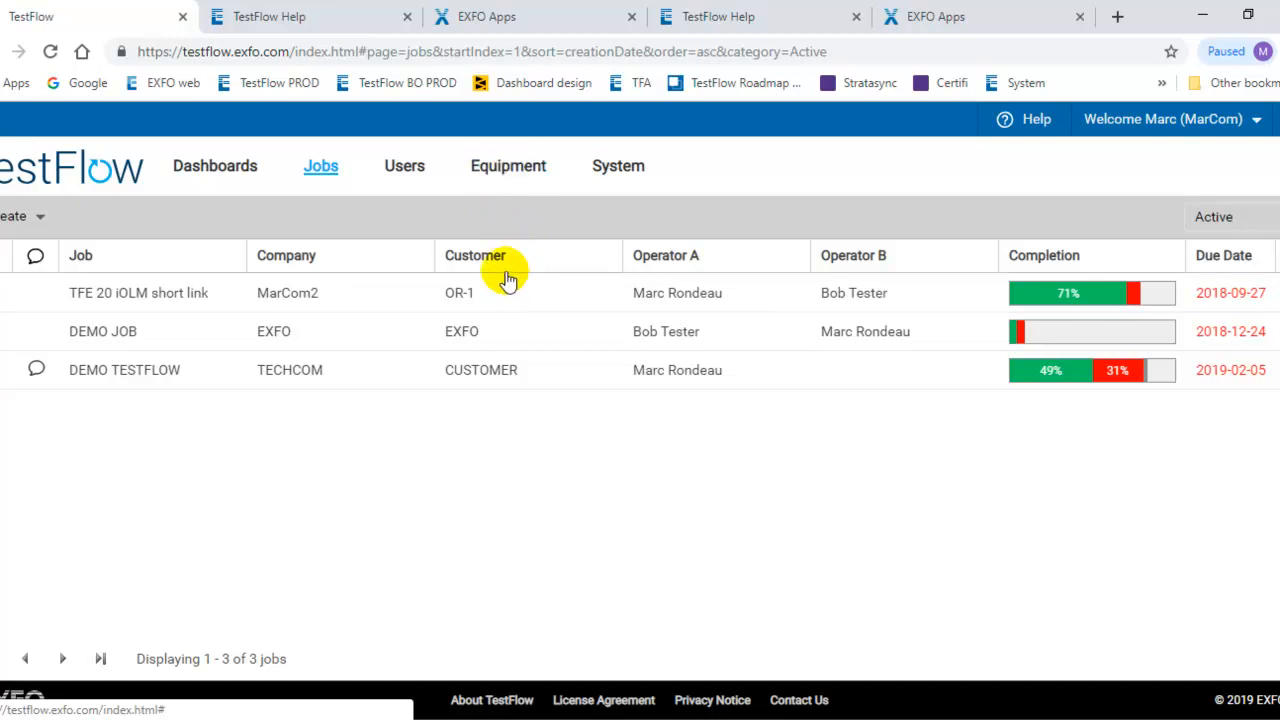